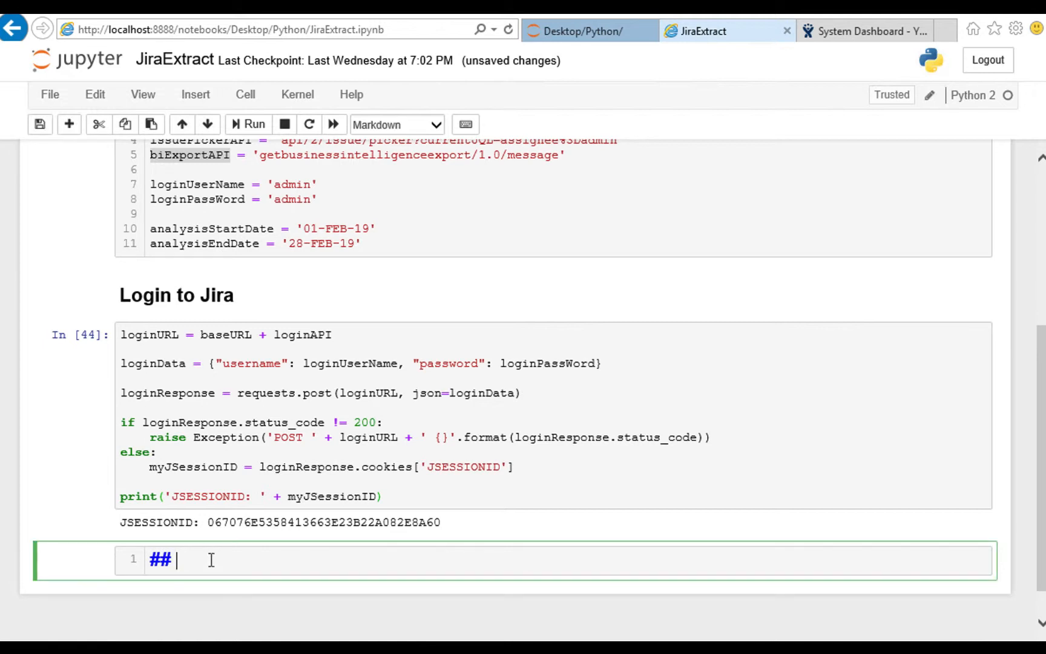
# Add a 'Request Data' markdown heading and start a code cell with three 'url = baseURL +' lines
pyautogui.write('Request Data')
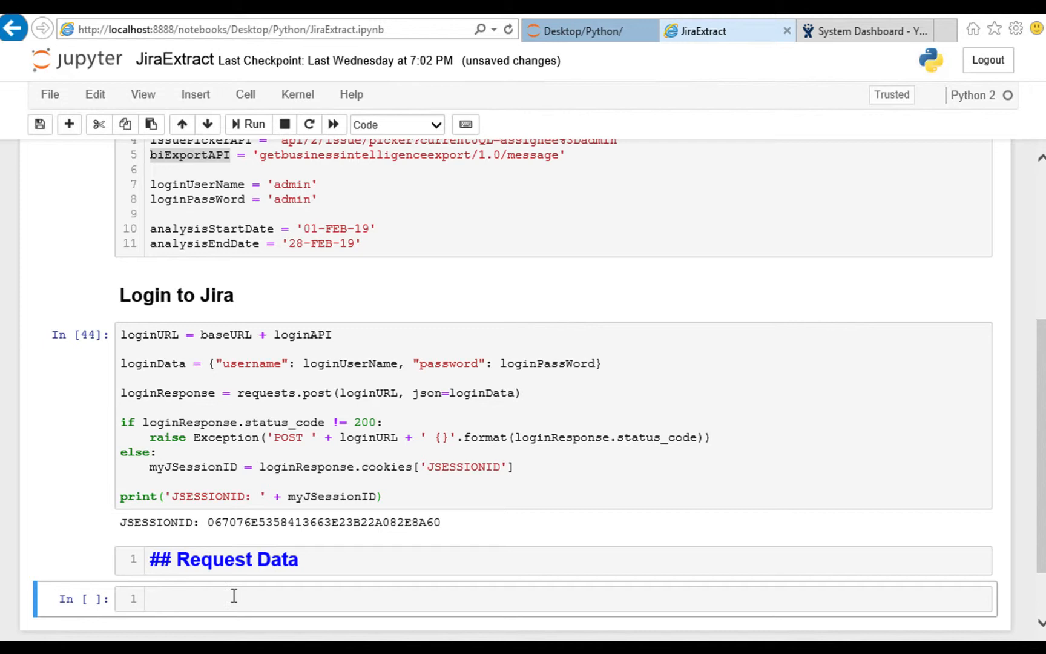
pyautogui.click(234, 597)
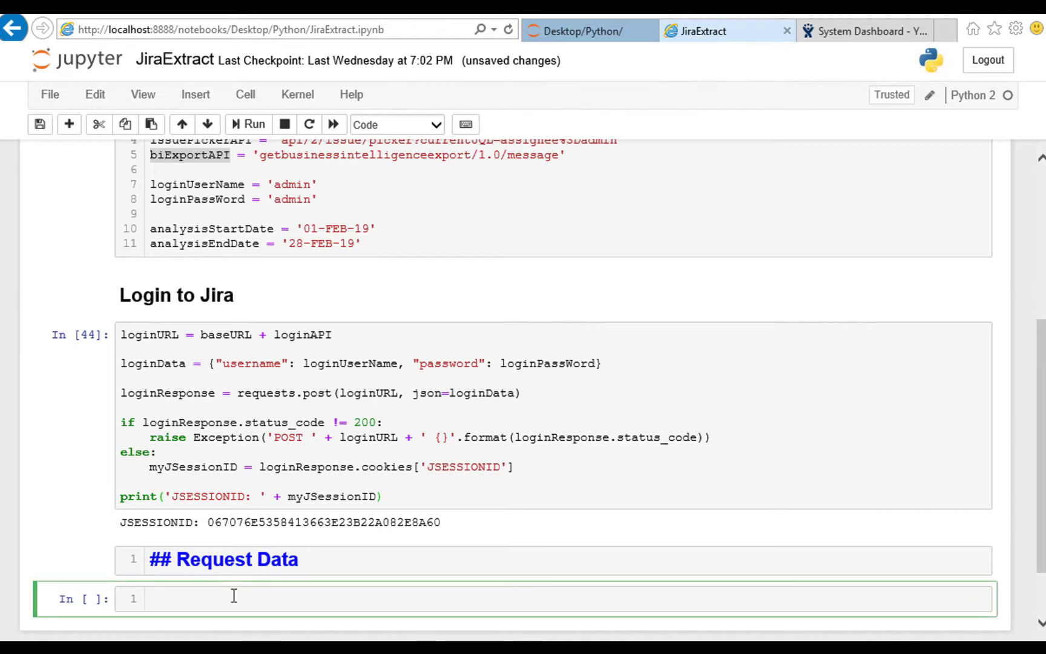
pyautogui.write('url')
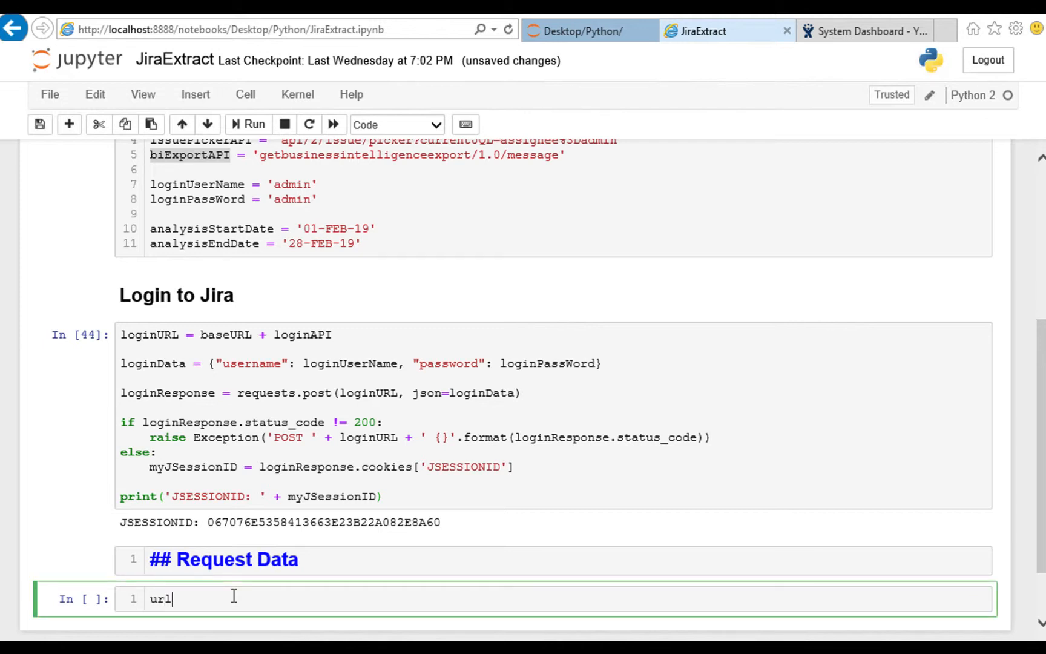
pyautogui.write('=')
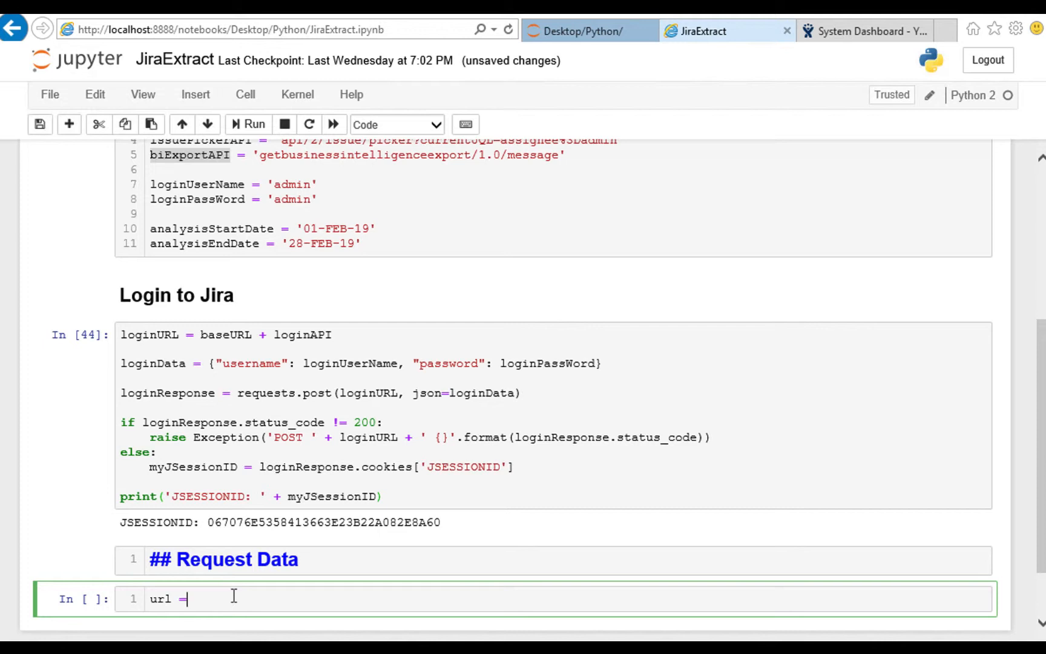
pyautogui.write('baseURL +')
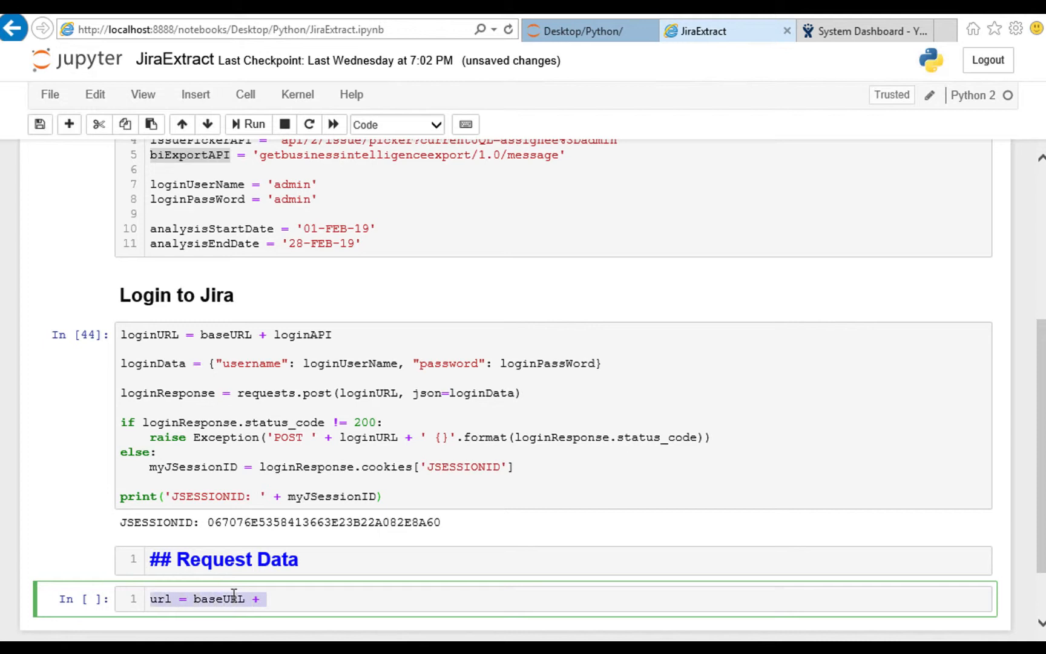
pyautogui.write('url = baseURL +')
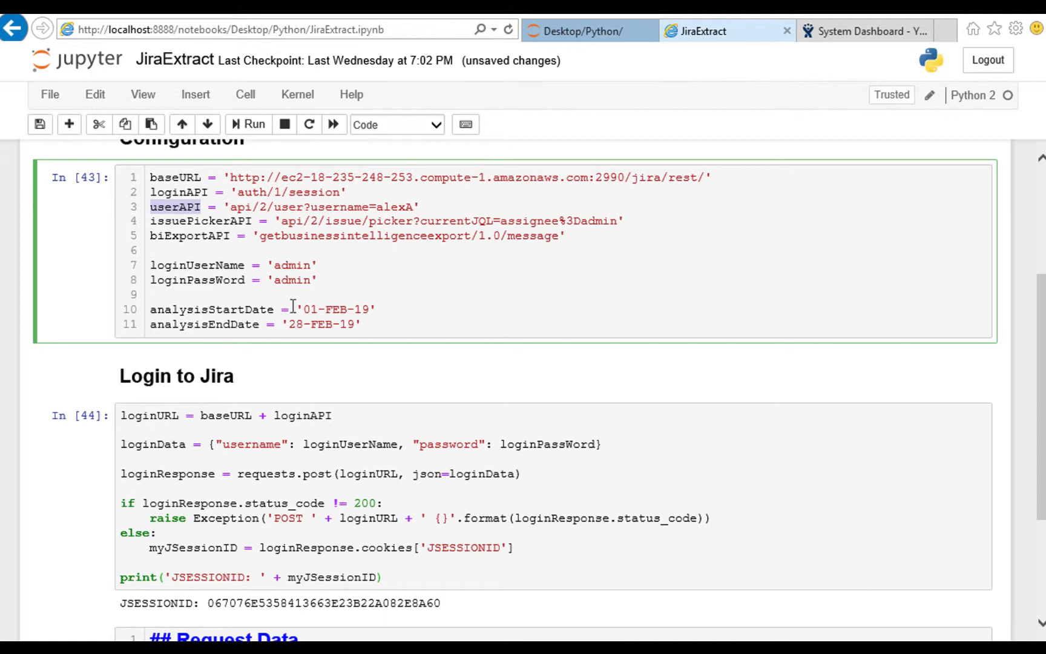
# Complete the three url lines with userAPI, issuePickerAPI and biExportAPI
pyautogui.scroll(-3)
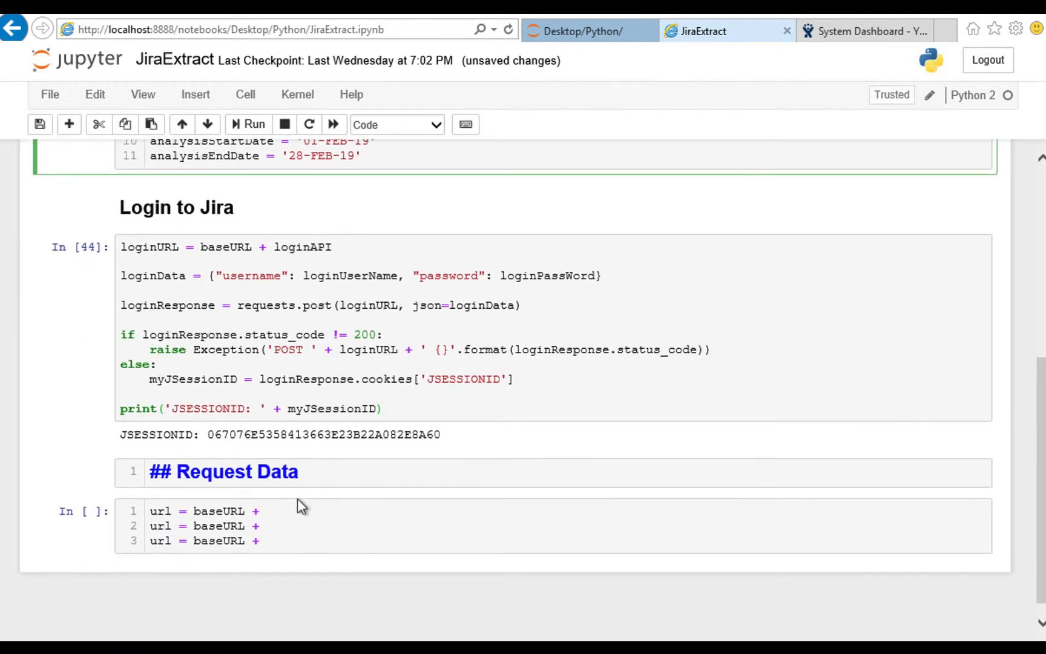
pyautogui.write('user')
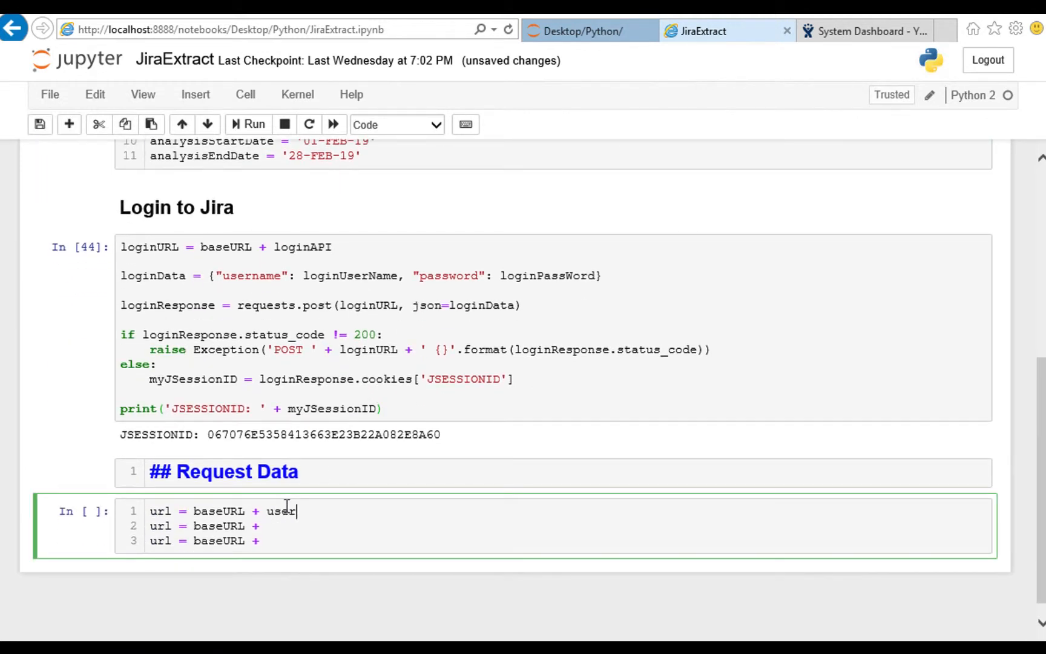
pyautogui.write('API')
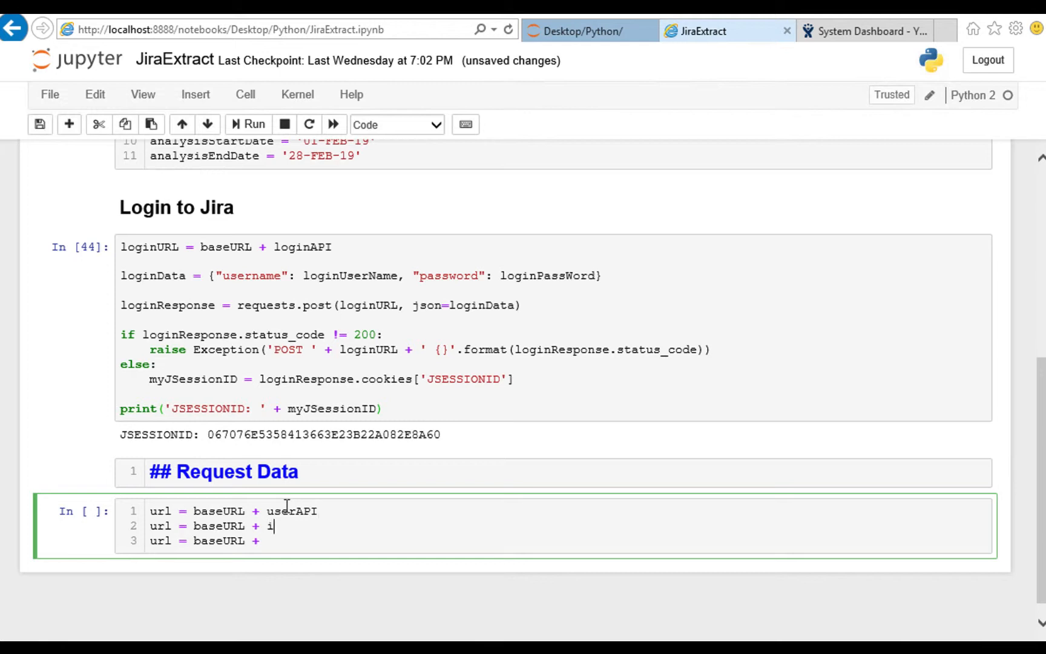
pyautogui.write('ssuePickerAPI')
pyautogui.click(569, 540)
pyautogui.write(' biE')
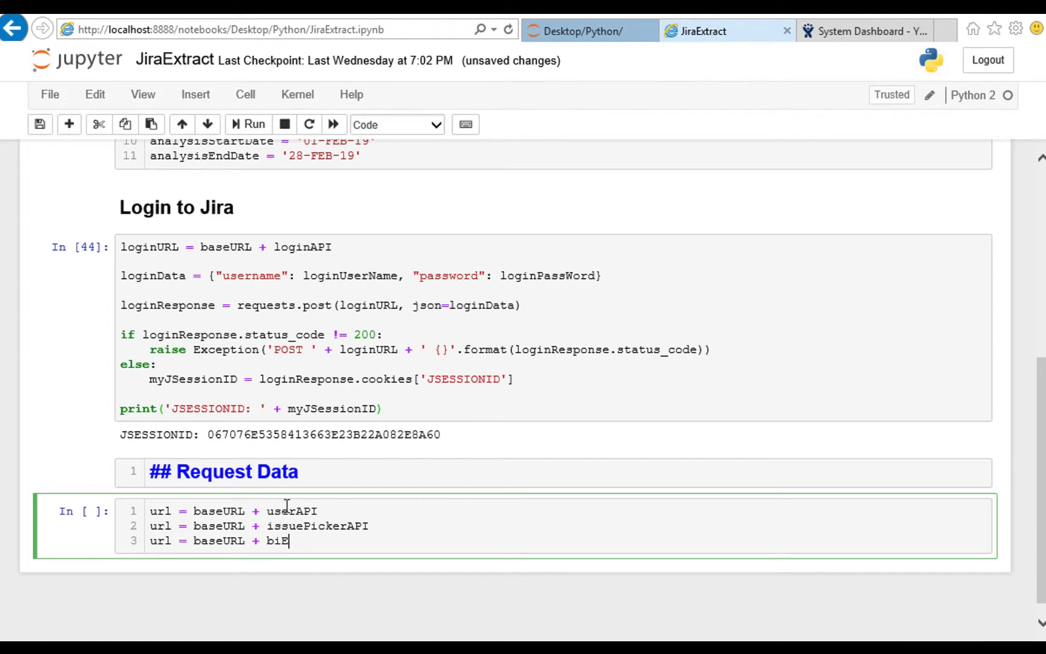
pyautogui.write('xportAPI')
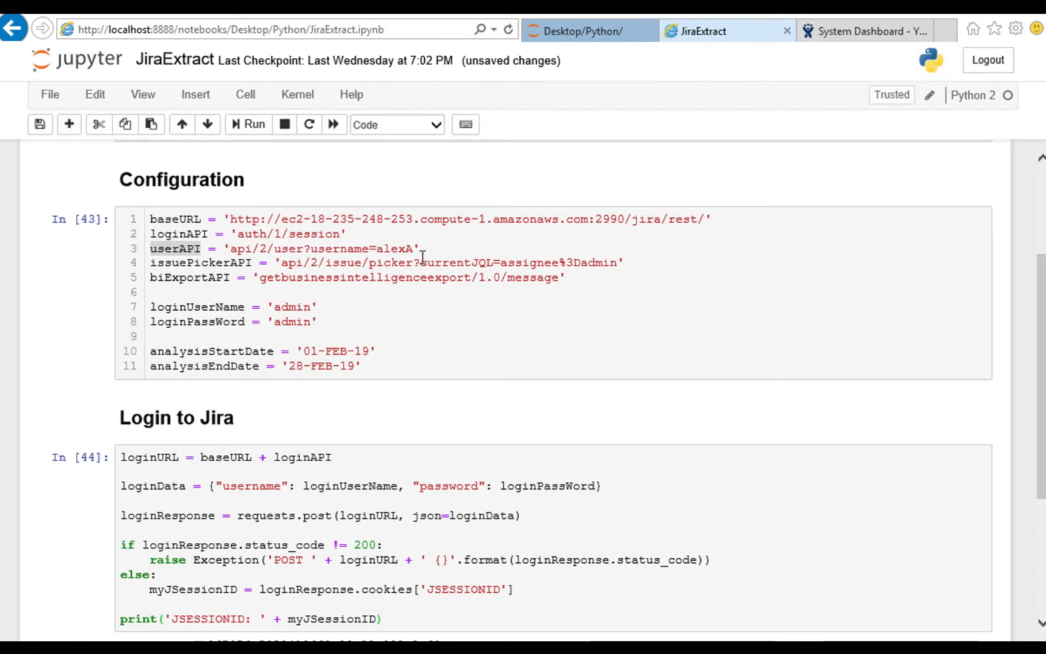
# Review the Configuration cell, noting the userAPI username query and the analysisStartDate variable
pyautogui.moveTo(416, 263); pyautogui.dragTo(617, 263)
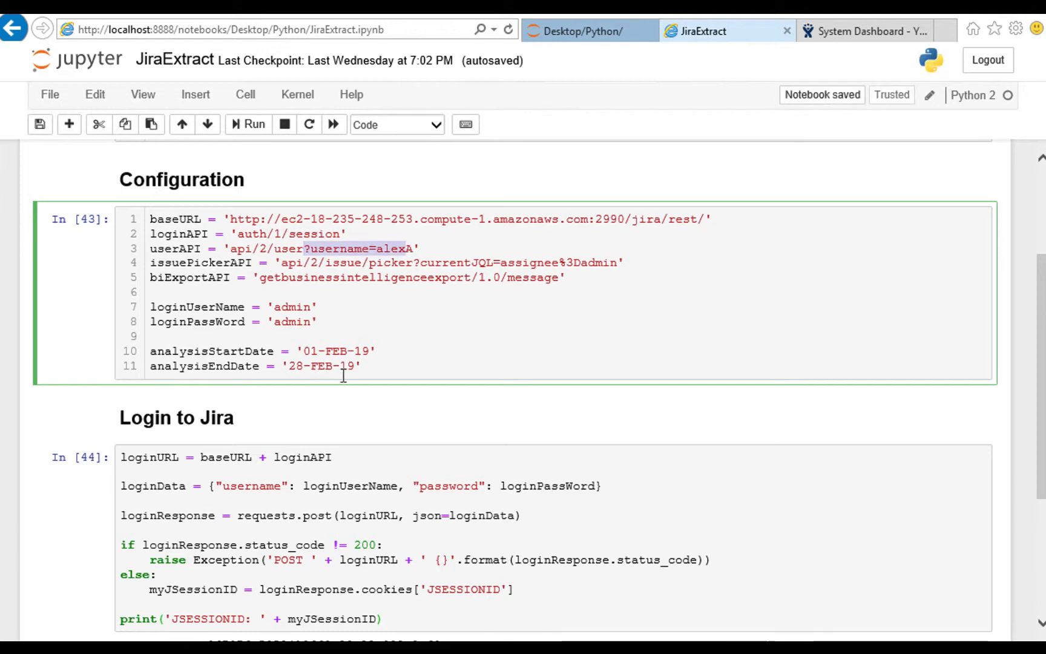
pyautogui.click(252, 124)
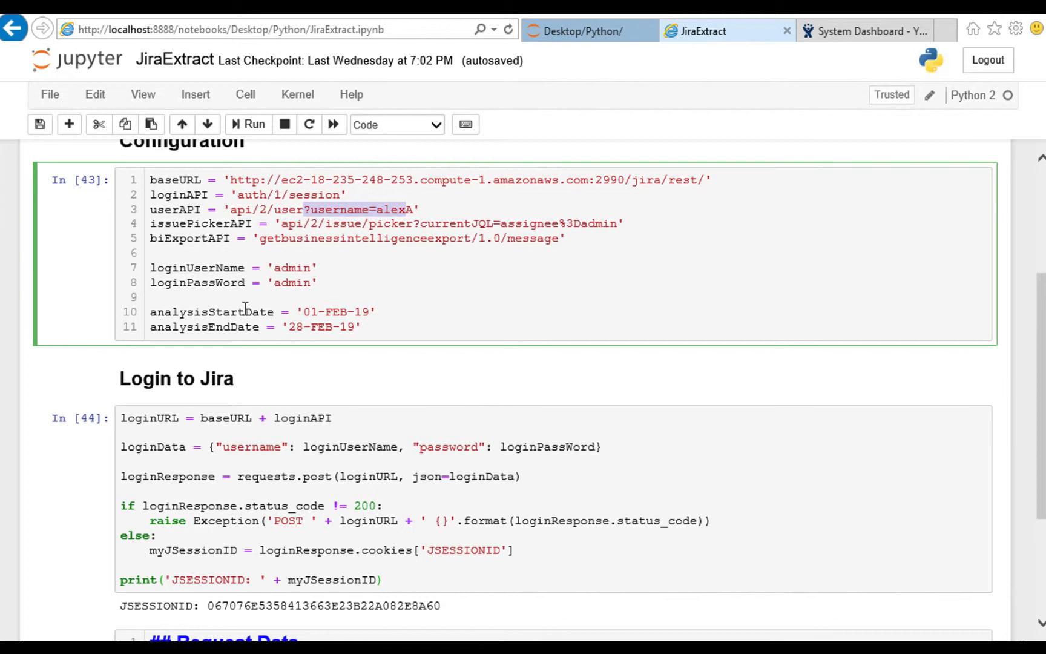
pyautogui.doubleClick(207, 312)
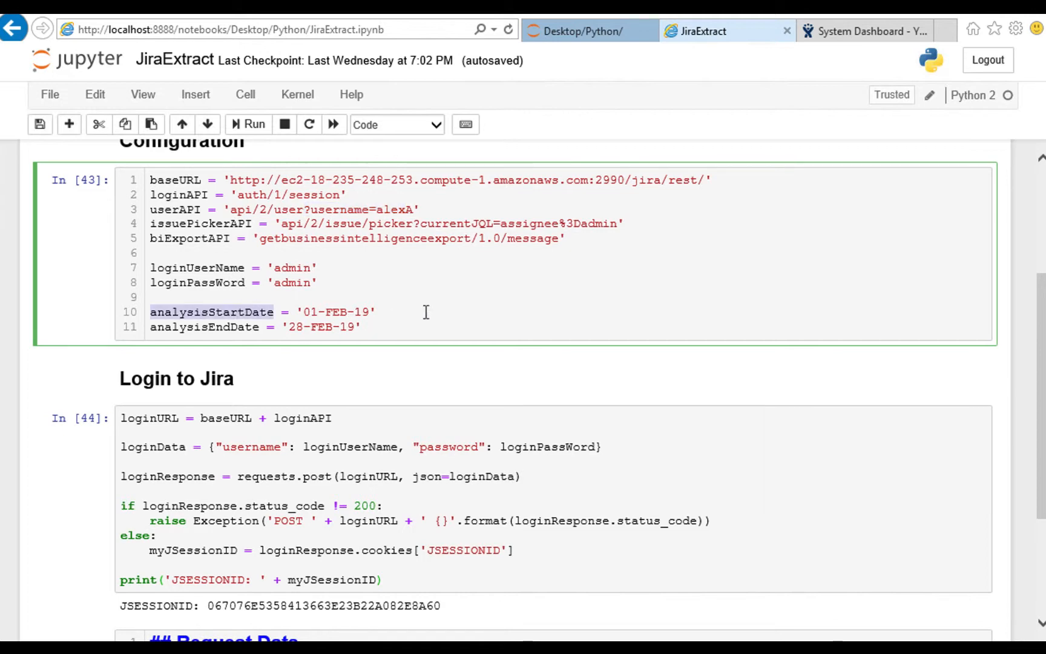
pyautogui.scroll(-3)
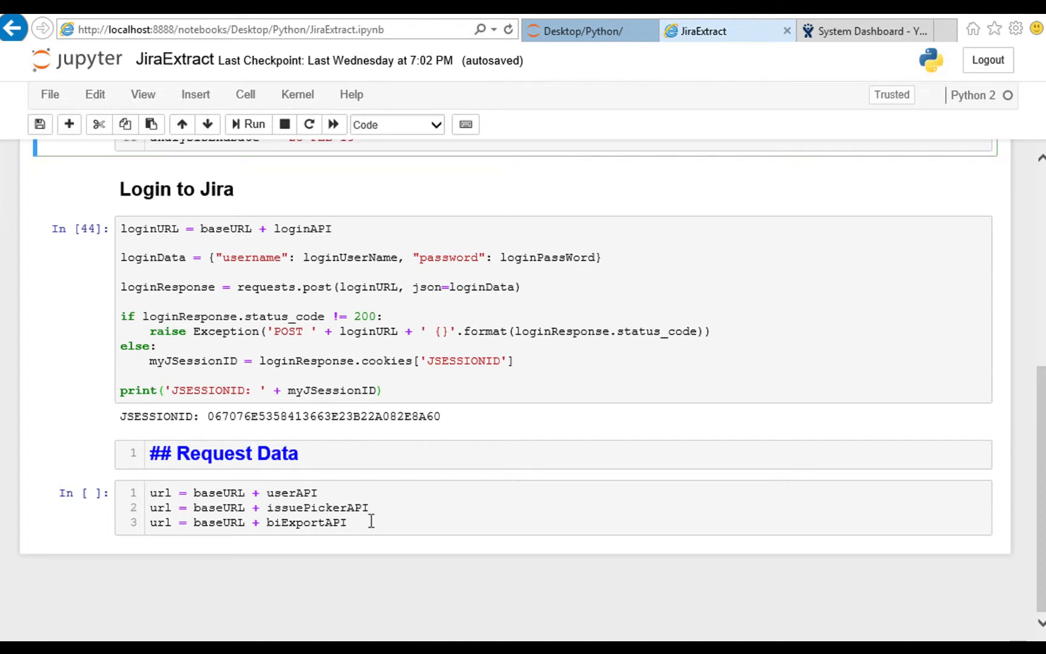
# Append '?startDate=' + analysisStartDate + '&endDate=' + analysisEndDate to the biExportAPI url and comment out lines 2 and 3
pyautogui.write('+ "?')
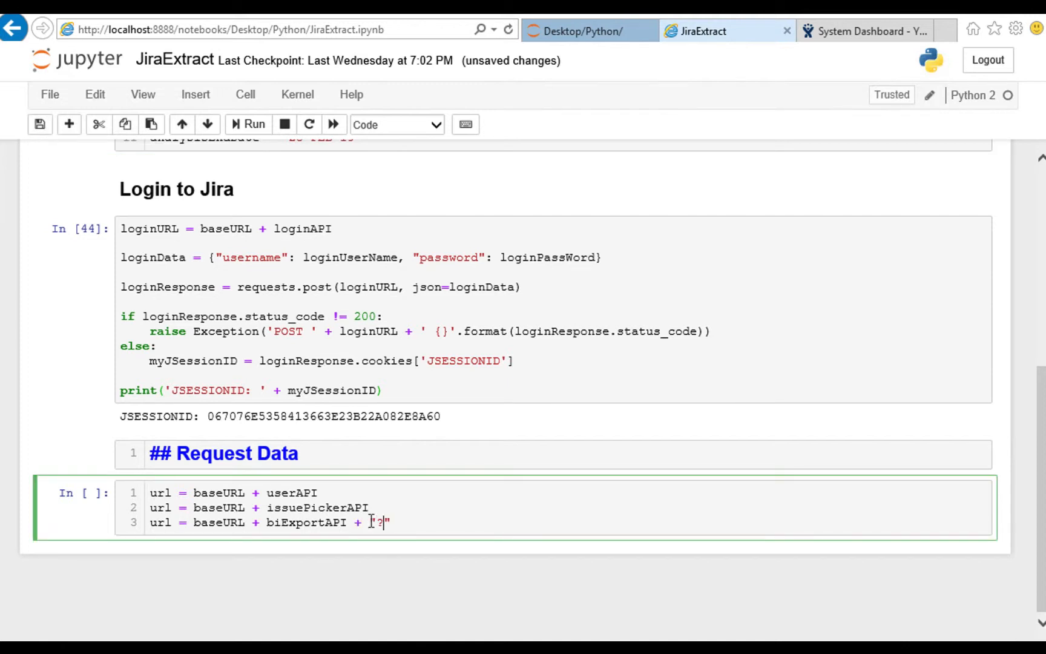
pyautogui.write('start')
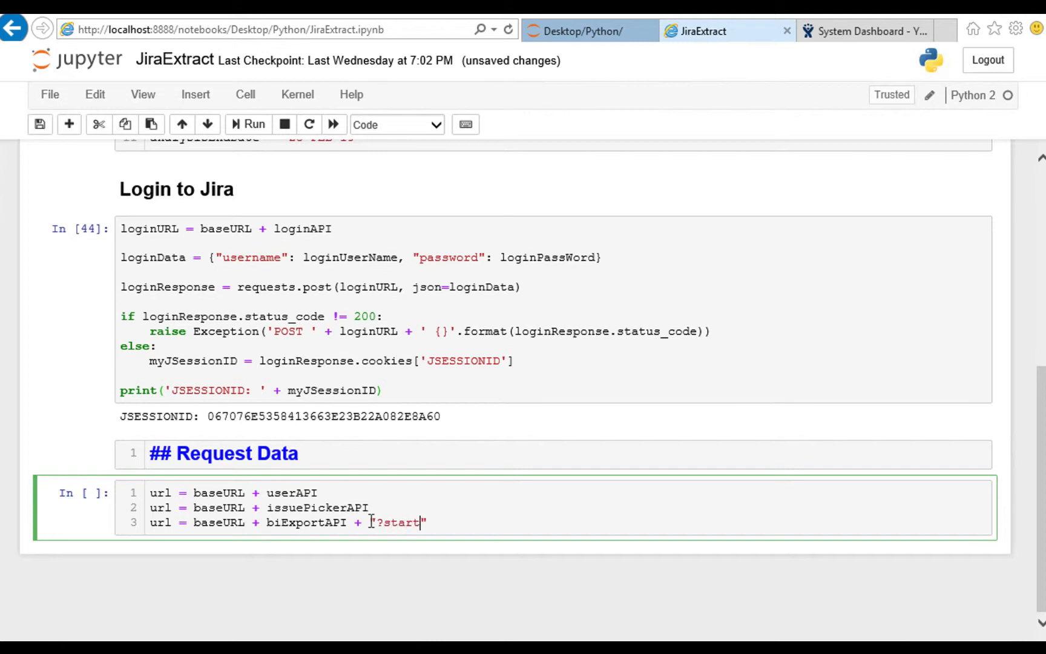
pyautogui.write('Date="')
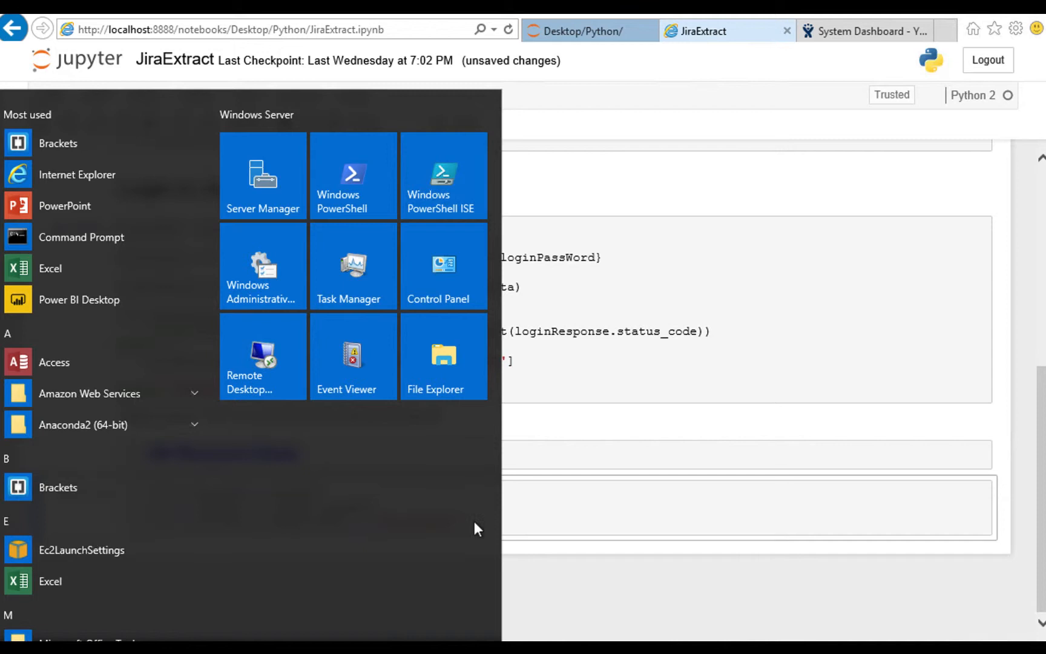
pyautogui.click(629, 522)
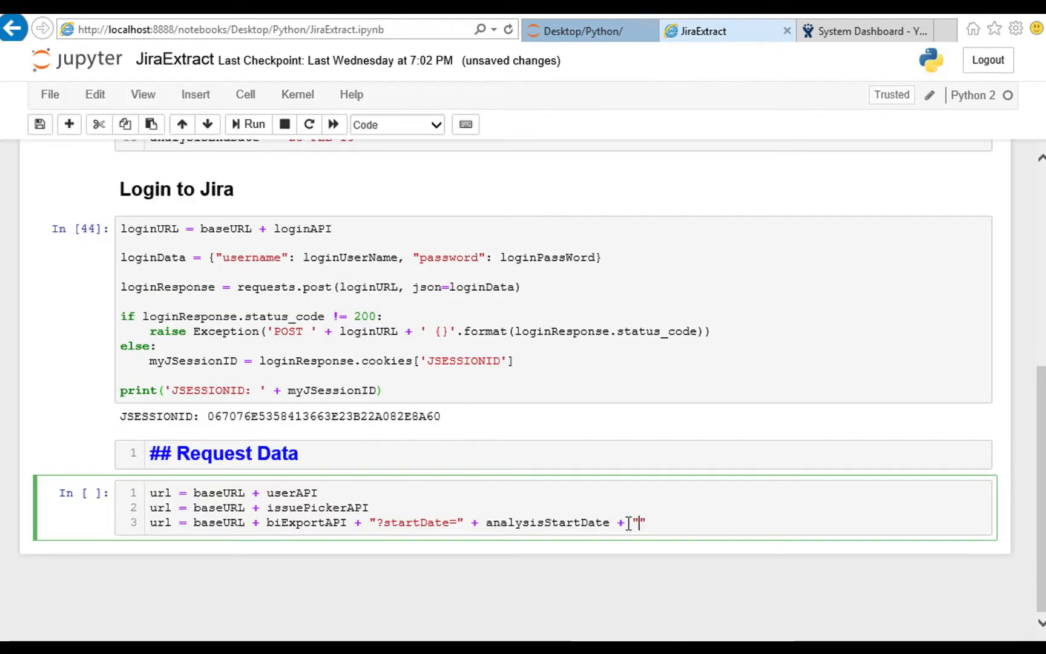
pyautogui.write('&endDa')
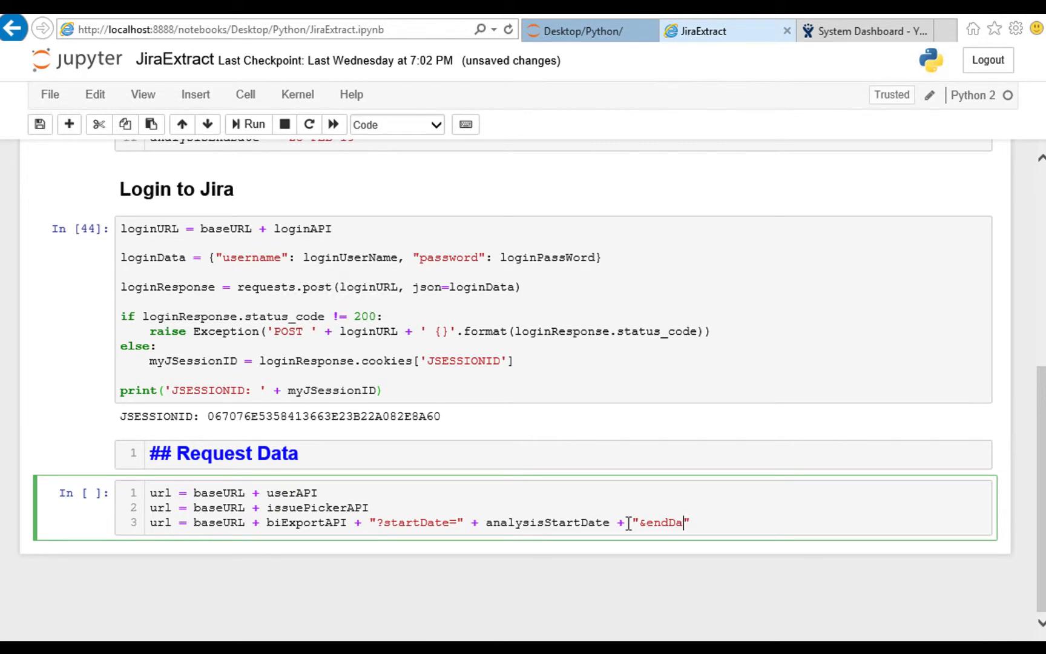
pyautogui.write('te="')
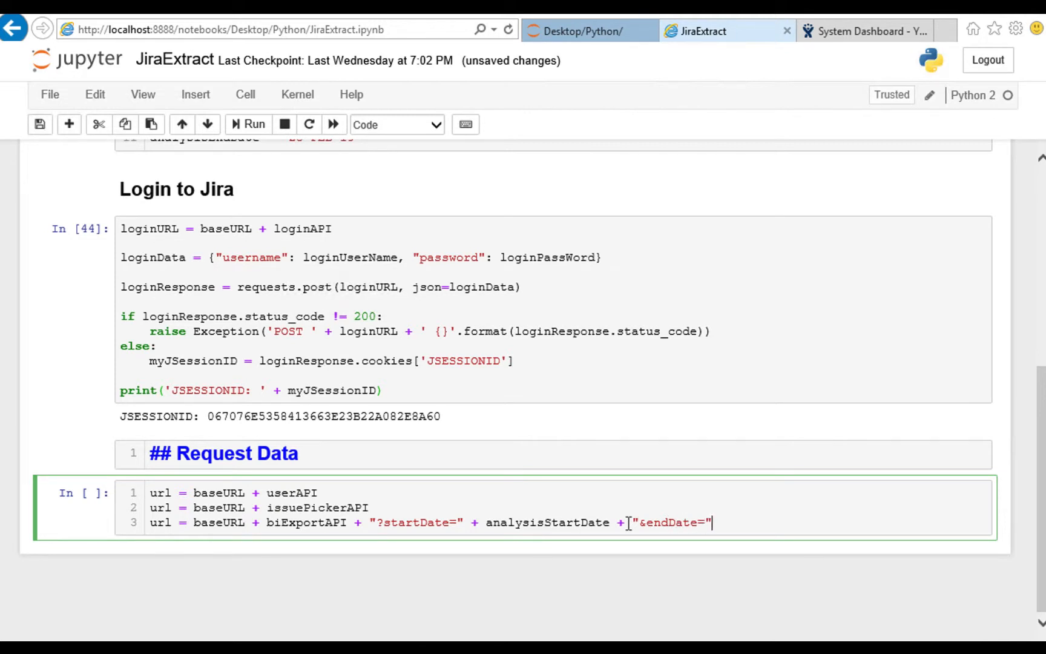
pyautogui.write('+ anal')
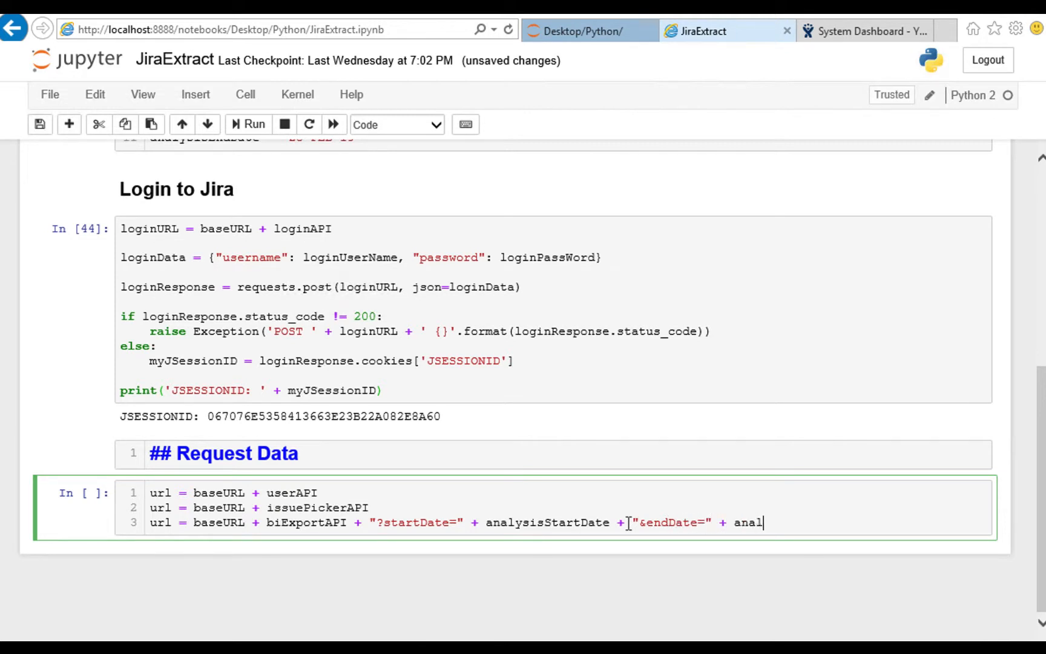
pyautogui.write('ysisEndDate')
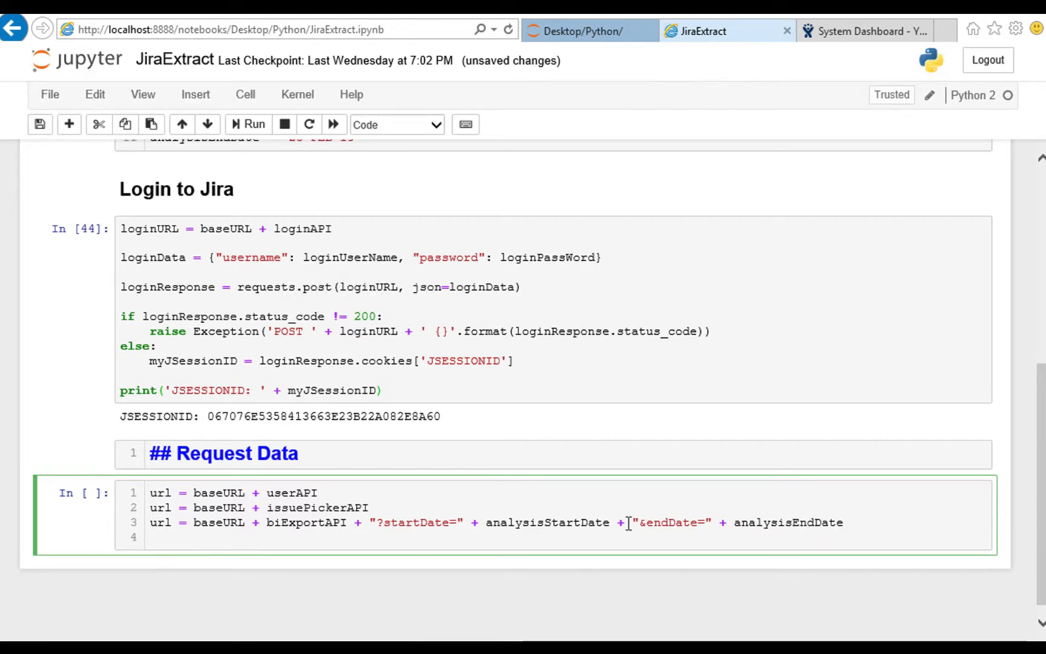
pyautogui.write('#')
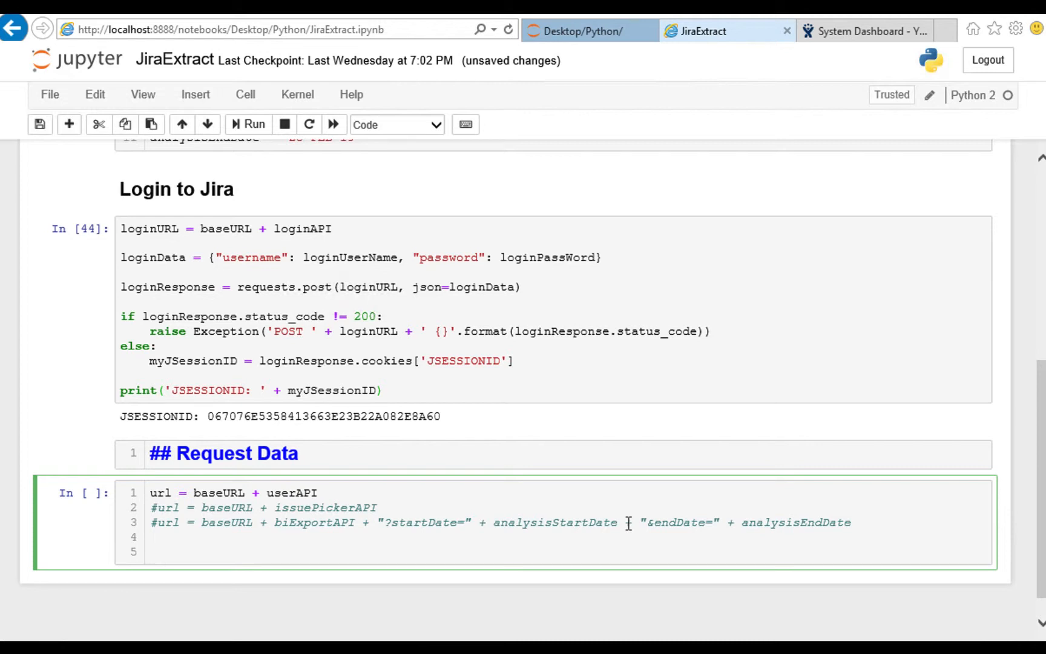
# Write myCookie = dict(JSESSIONID=myJSessionID) and start a new line below it
pyautogui.write('myCook')
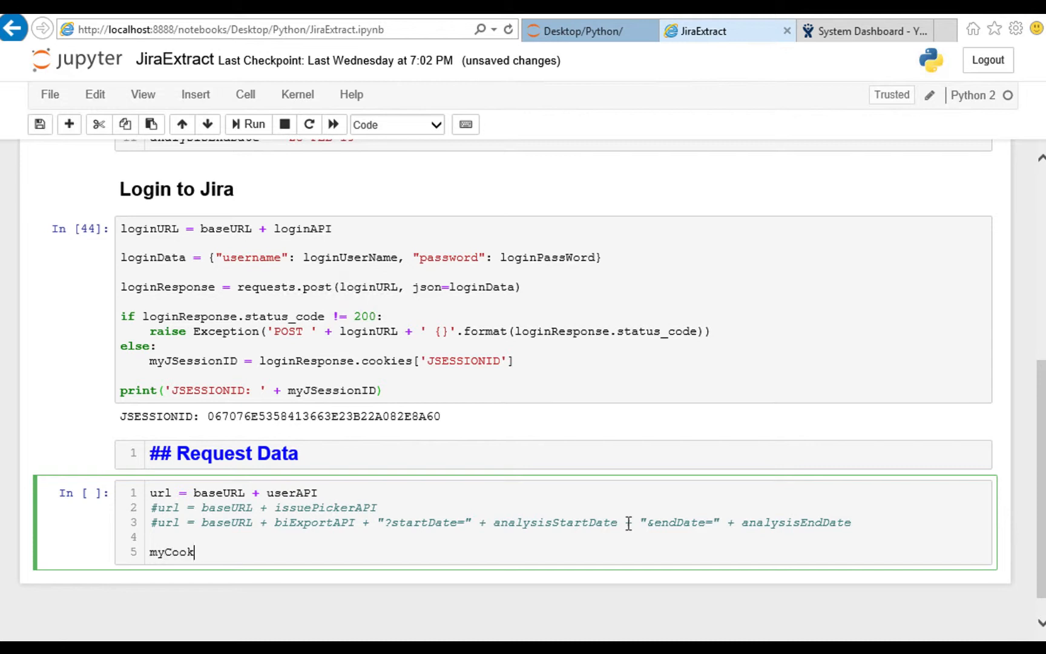
pyautogui.write('ie =')
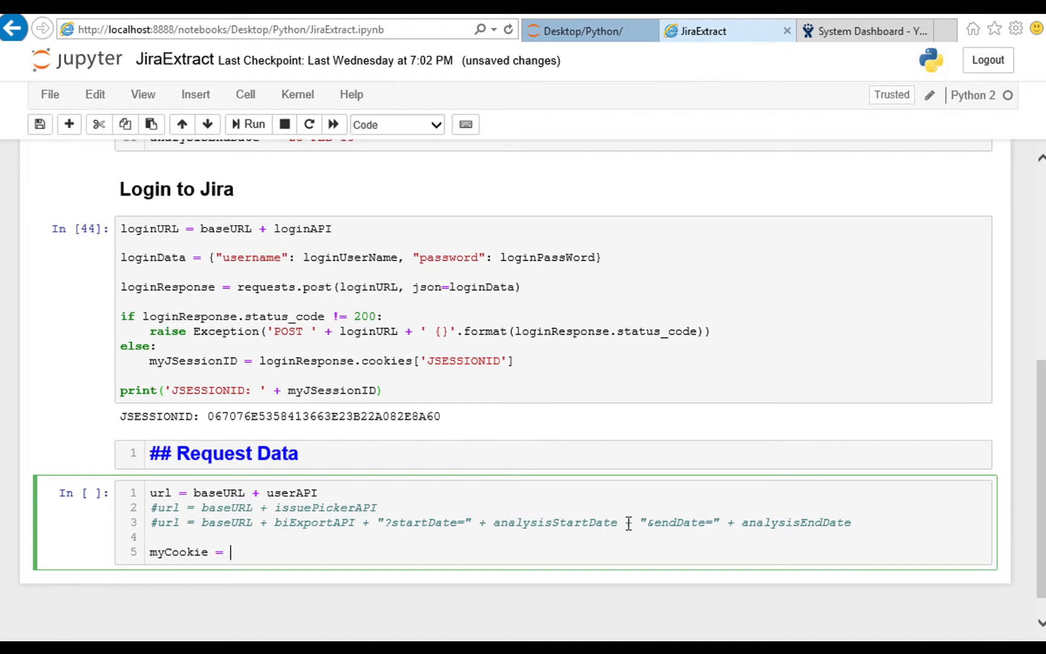
pyautogui.write('dict()')
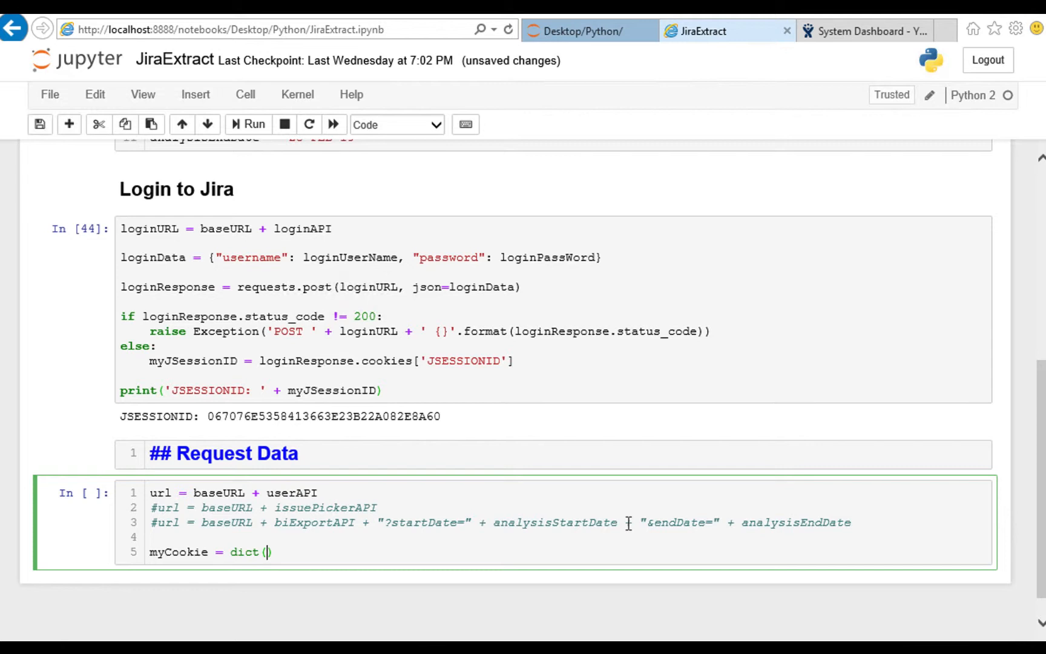
pyautogui.write('JSESSION(D')
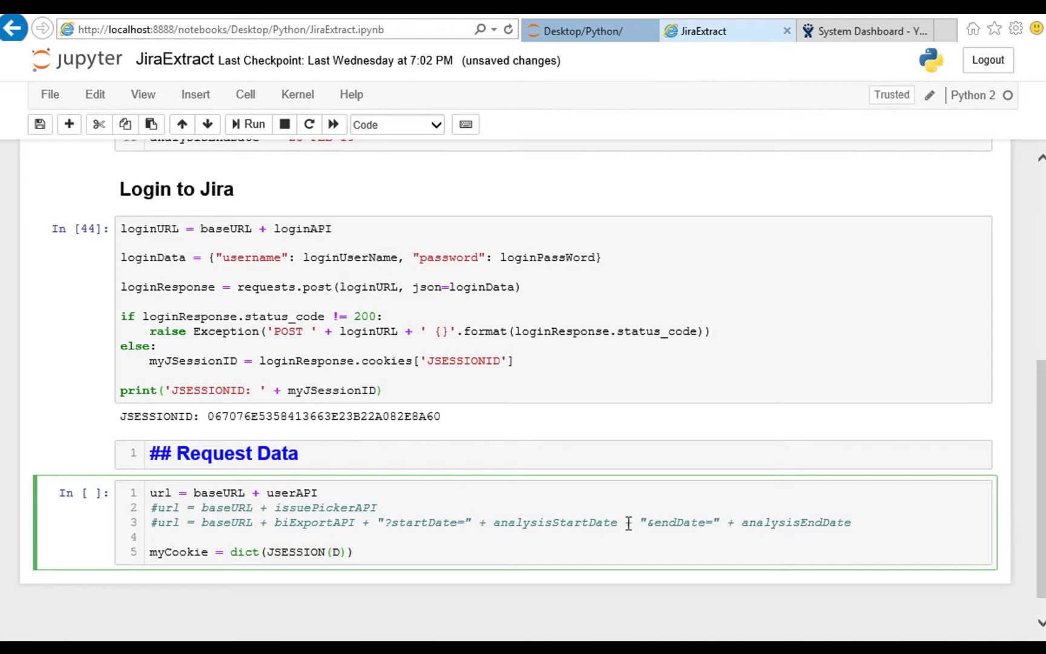
pyautogui.press('BackSpace')
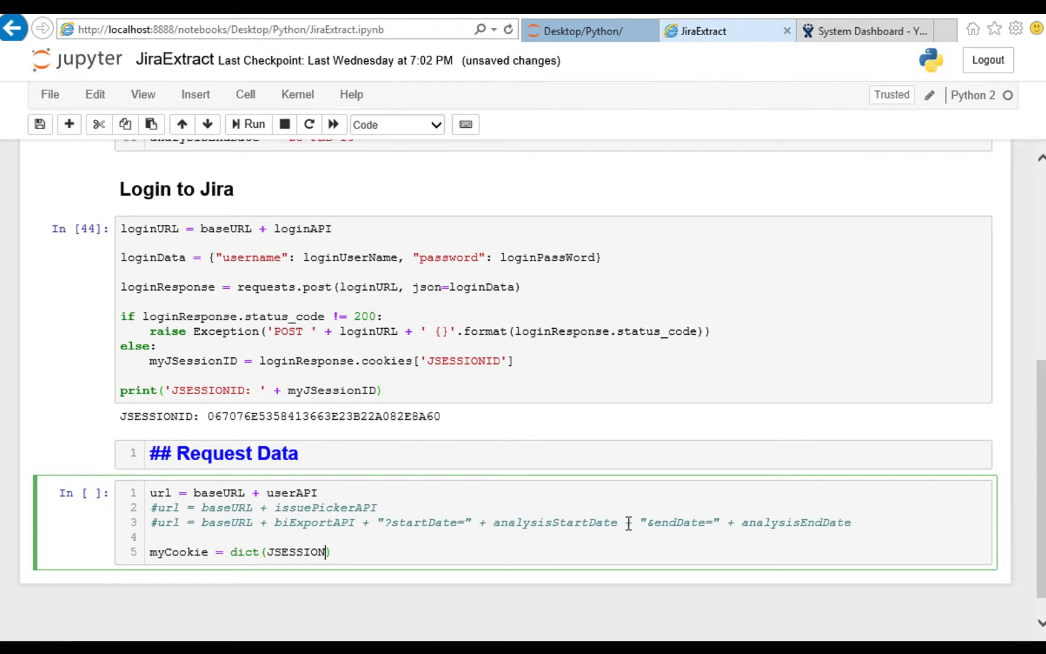
pyautogui.write('ID')
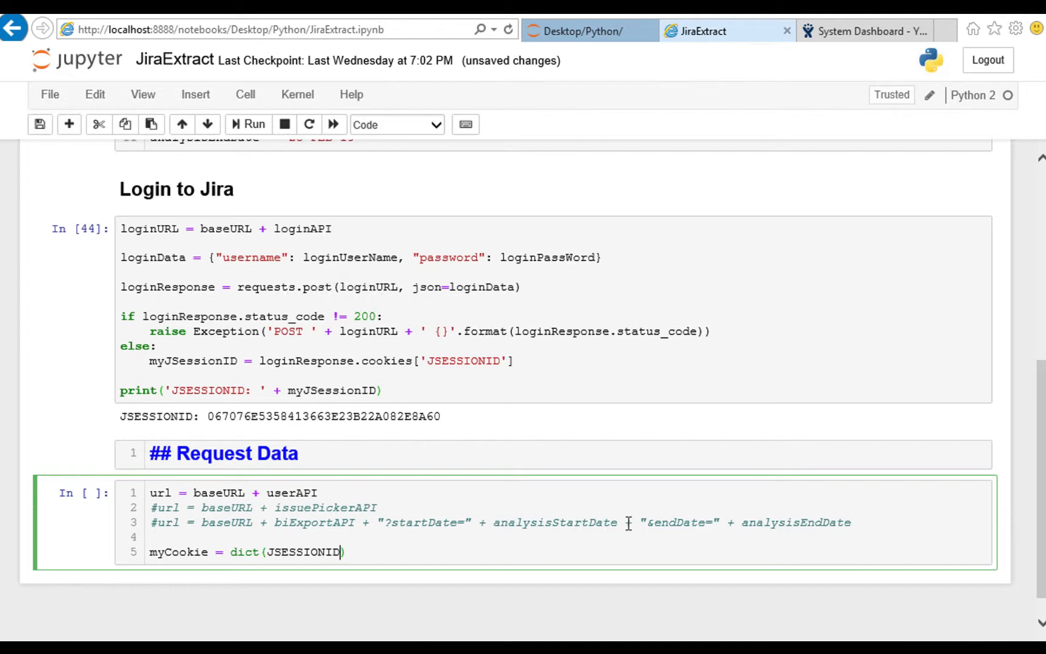
pyautogui.write('=my')
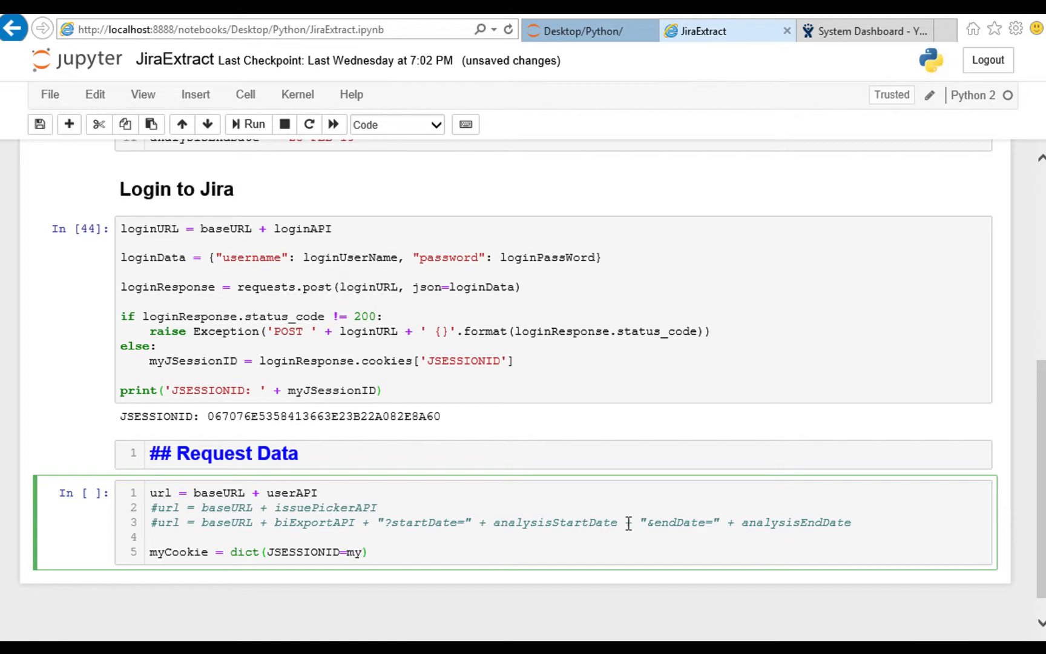
pyautogui.write('JSessionID')
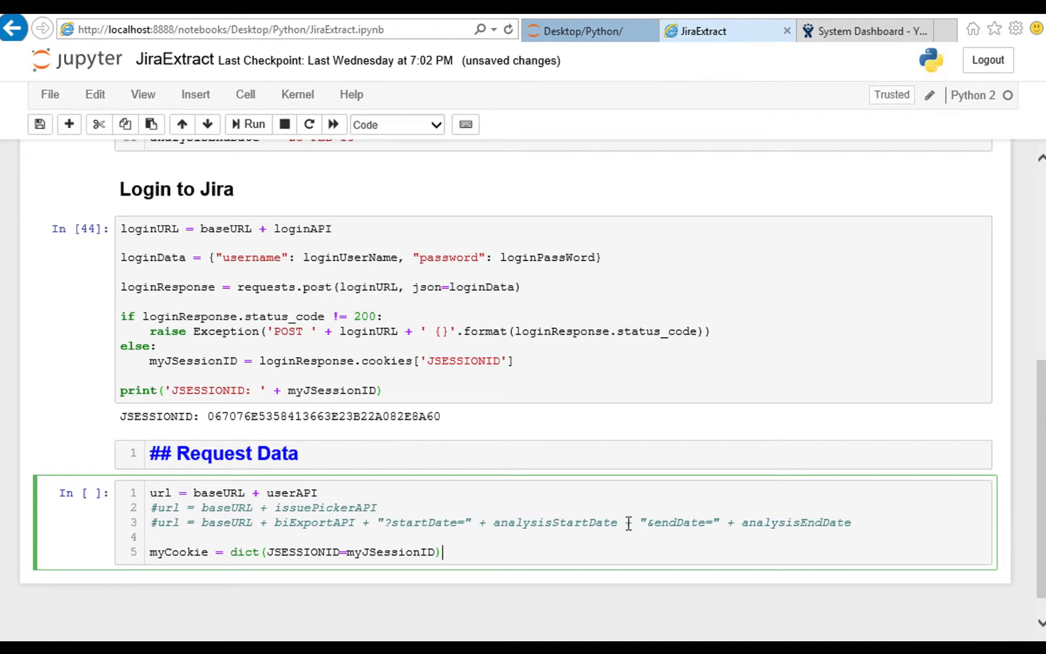
pyautogui.press('enter')
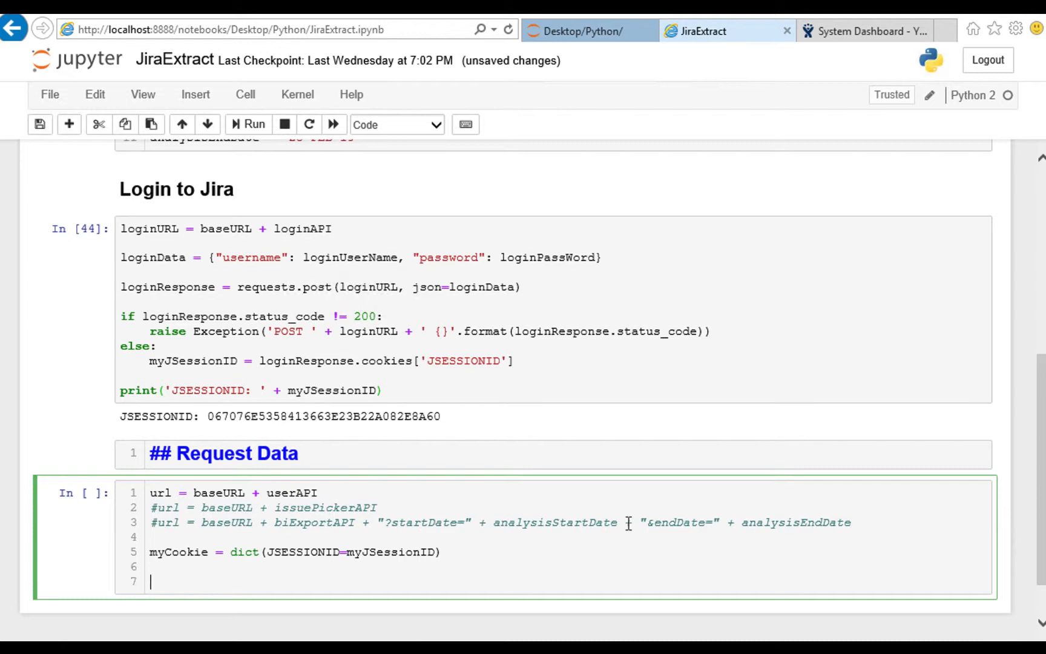
# Write resp = requests.get(url, cookies=myCookie) to send the GET request with the session cookie
pyautogui.write('resp =')
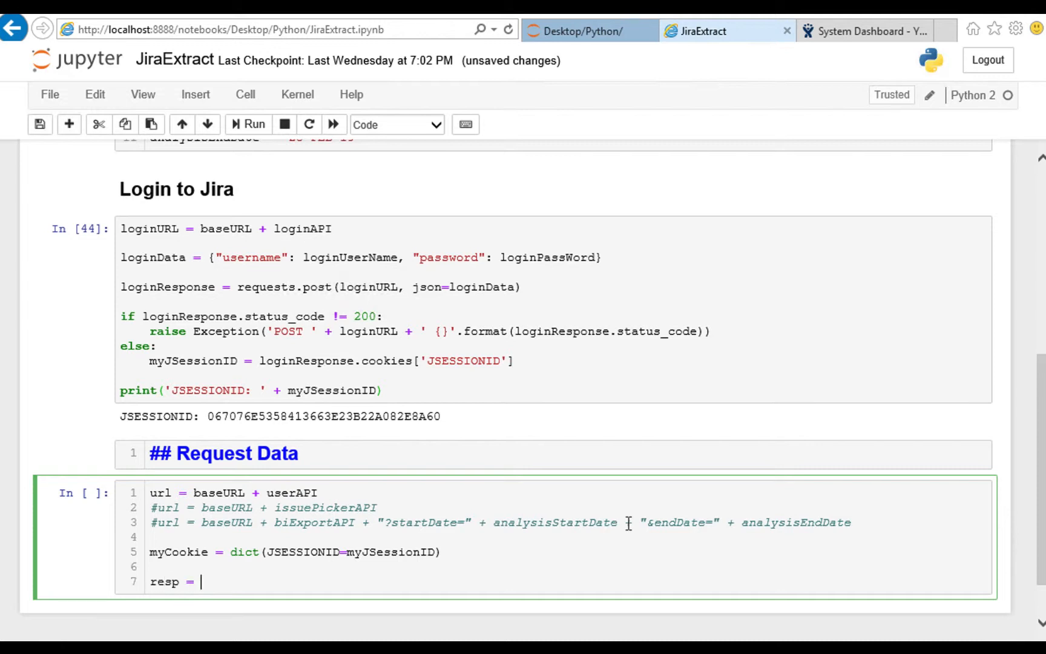
pyautogui.write('requests.get')
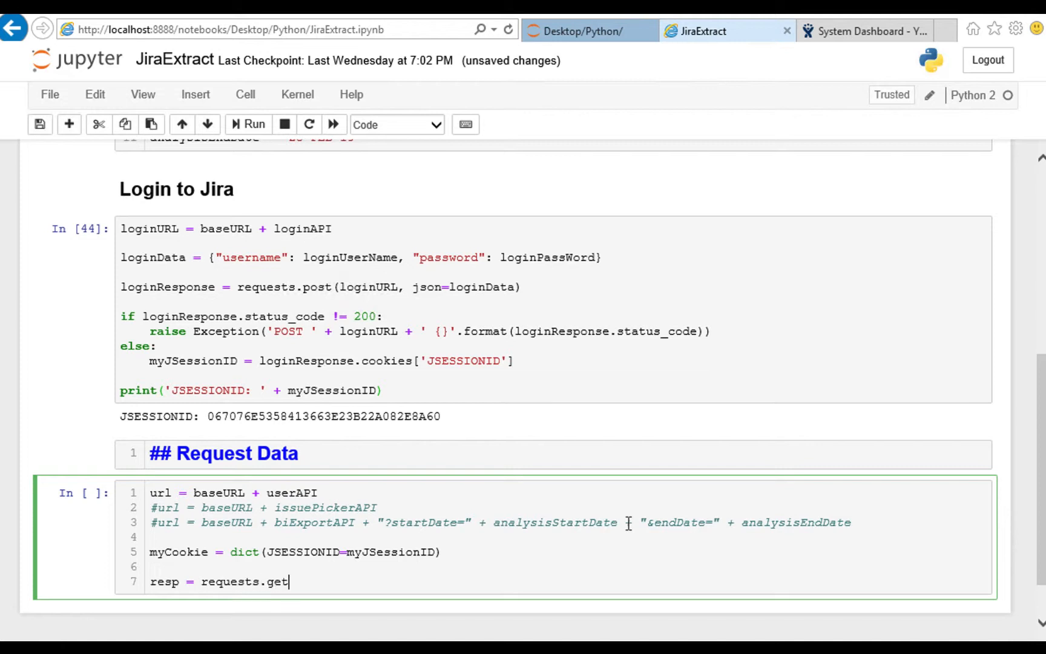
pyautogui.write('()')
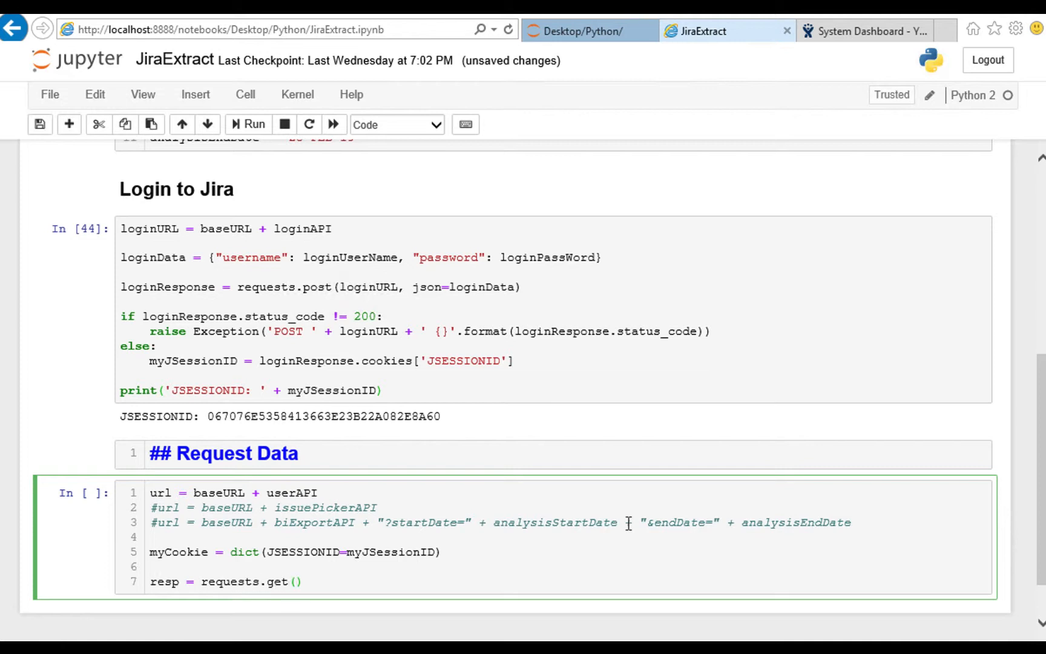
pyautogui.write('url, co')
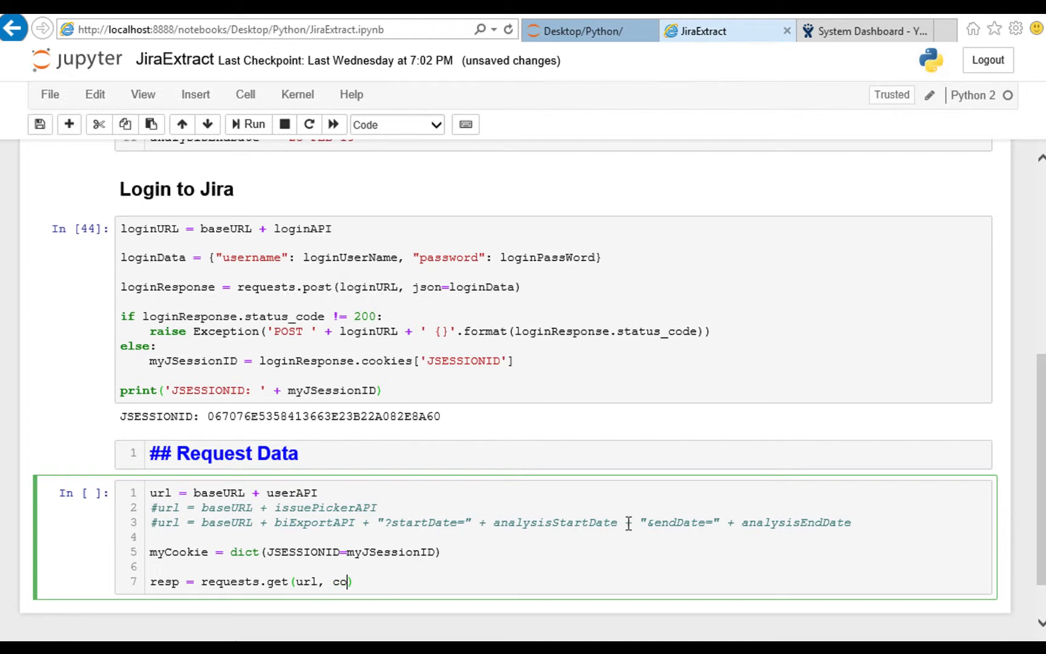
pyautogui.write('okies=')
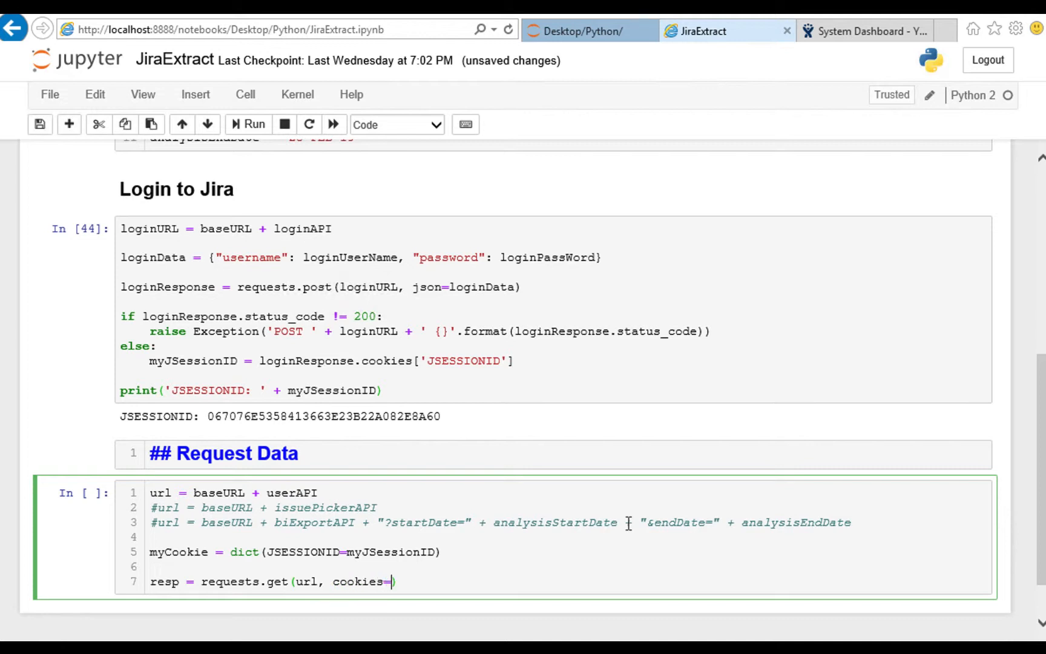
pyautogui.write('myC')
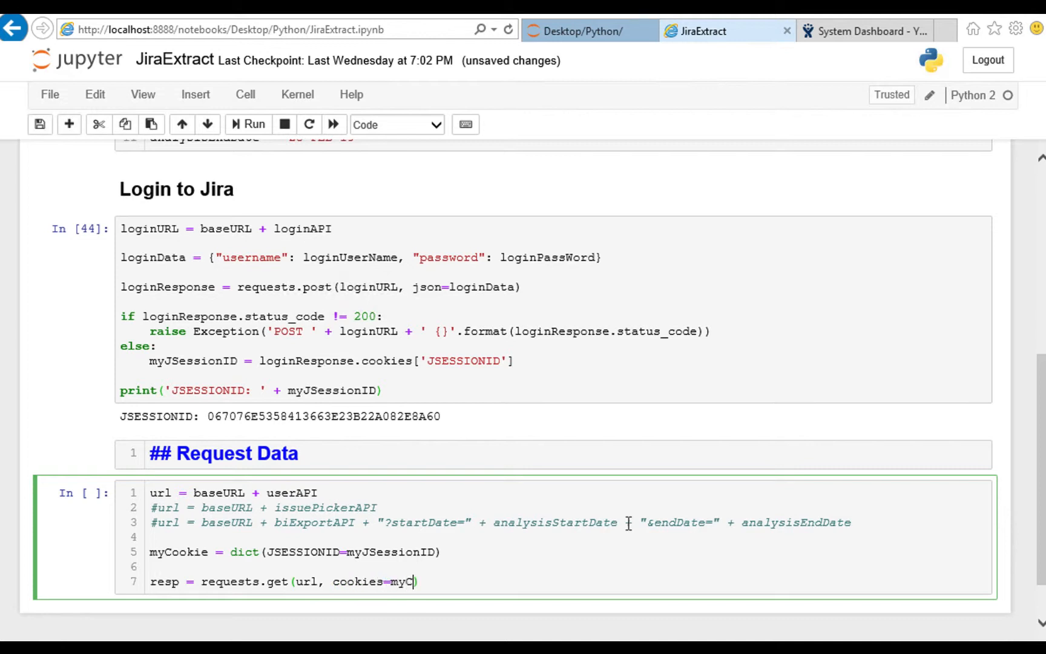
pyautogui.write('ookie')
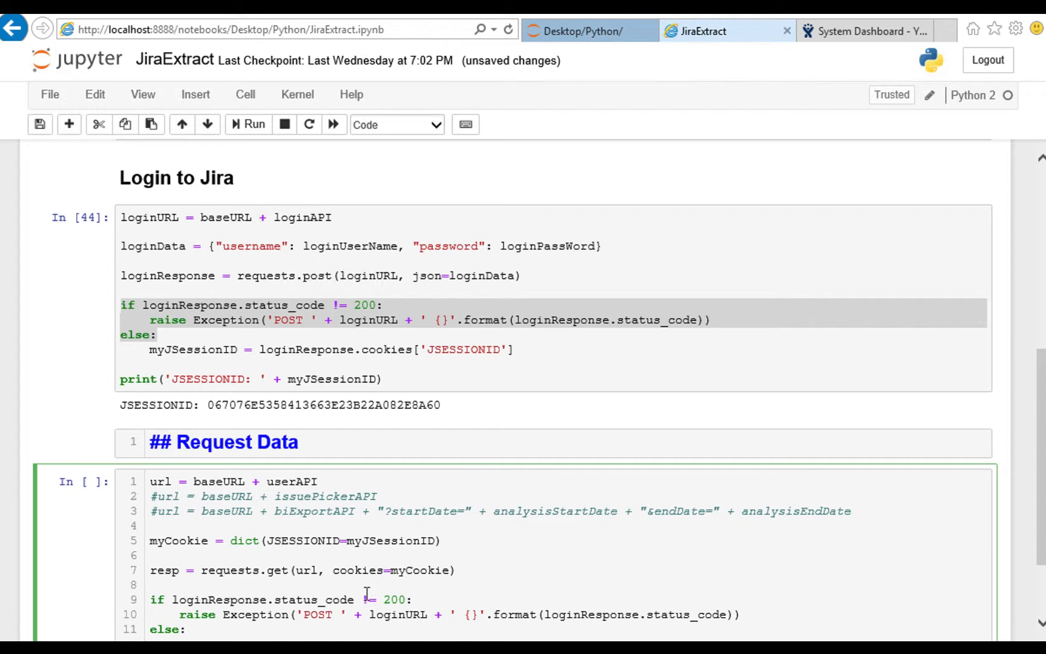
# Adapt the pasted status check to use resp, GET and url instead of loginResponse, POST and loginURL
pyautogui.doubleClick(164, 570)
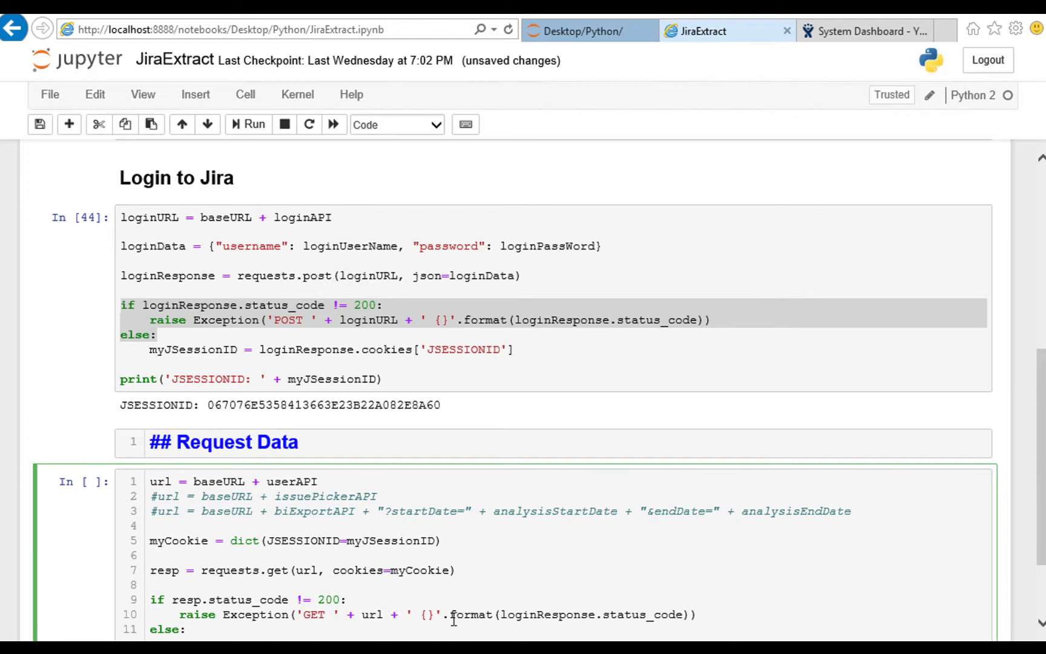
pyautogui.click(384, 614)
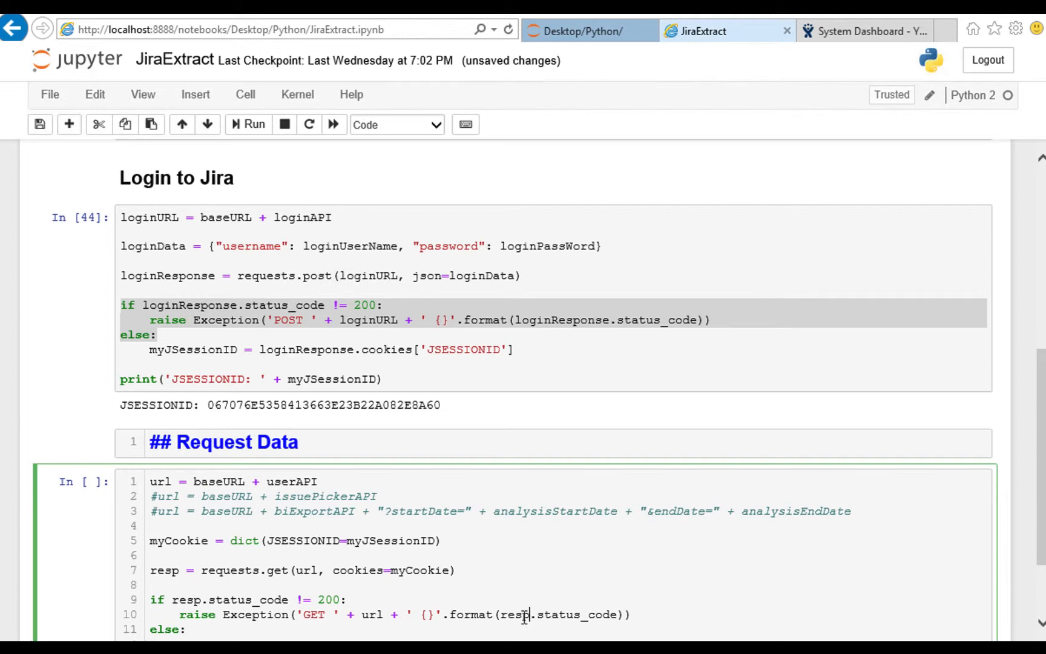
pyautogui.moveTo(704, 584)
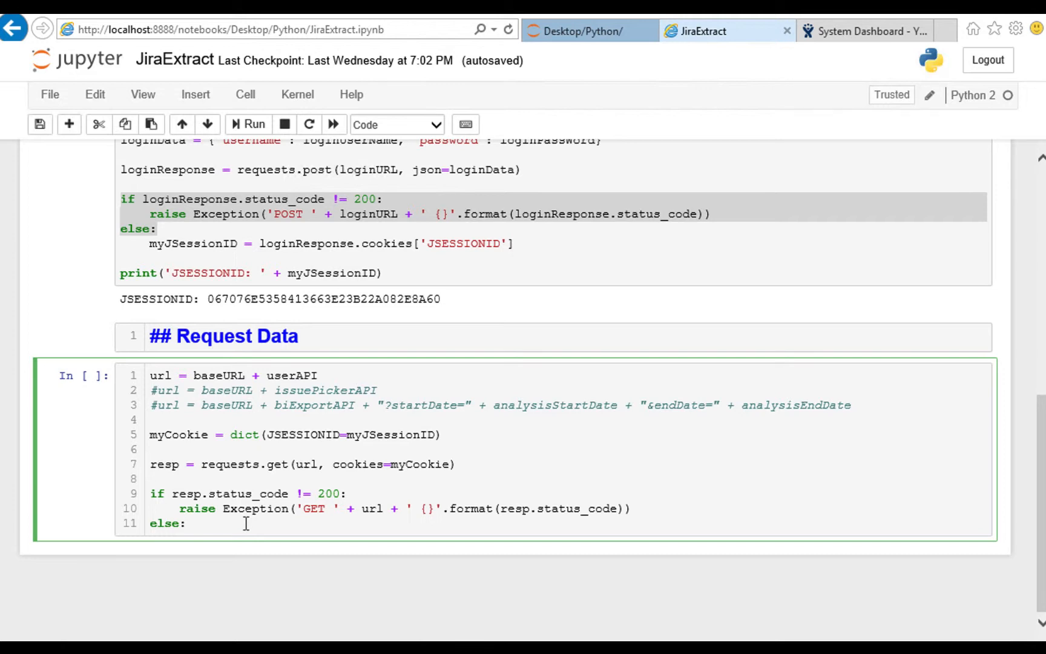
# In the else branch, write print("resp: {}".format(resp.json()))
pyautogui.press('enter')
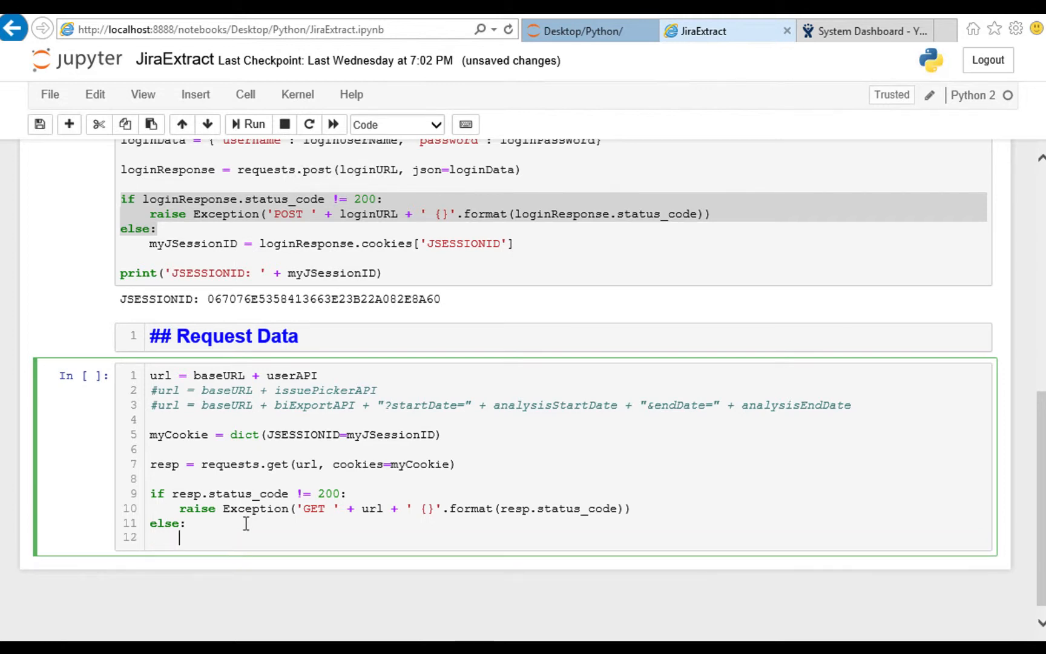
pyautogui.write('p')
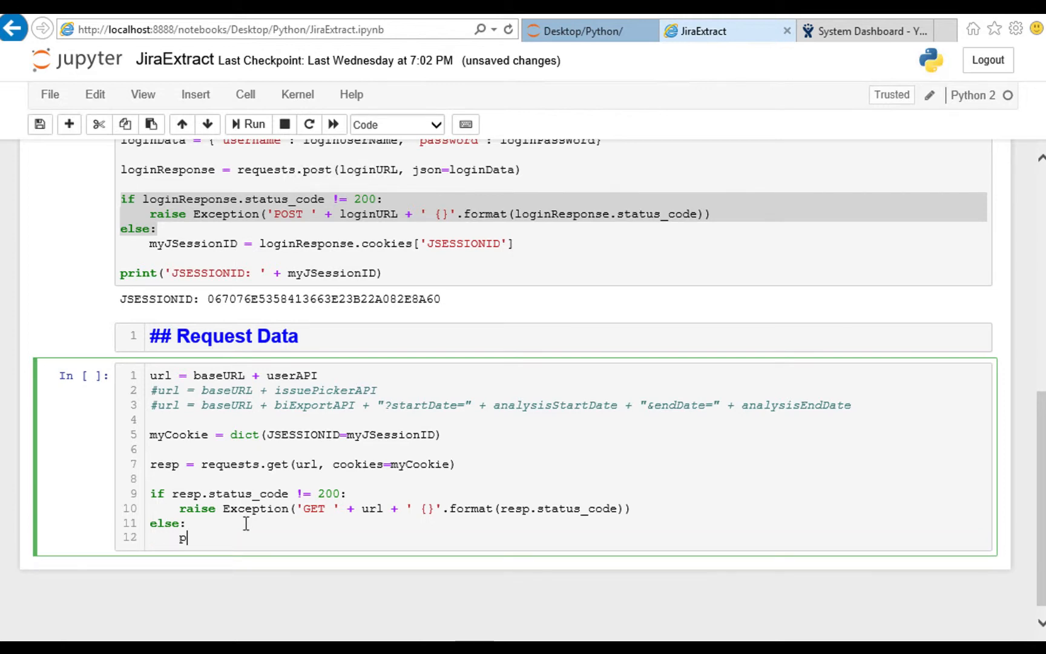
pyautogui.write('rint("")')
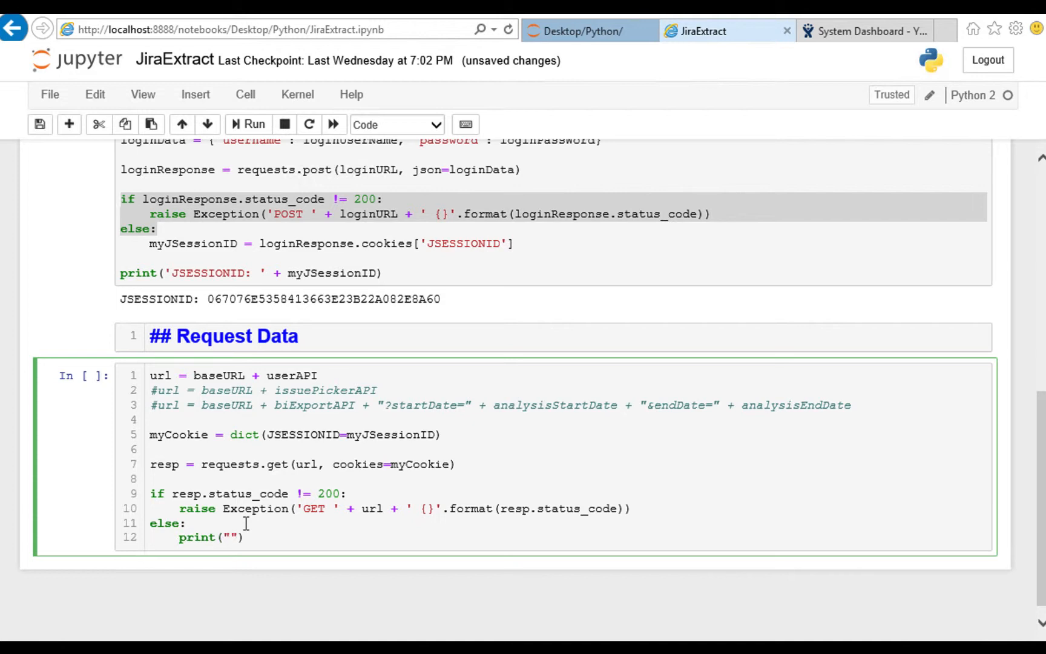
pyautogui.write('res')
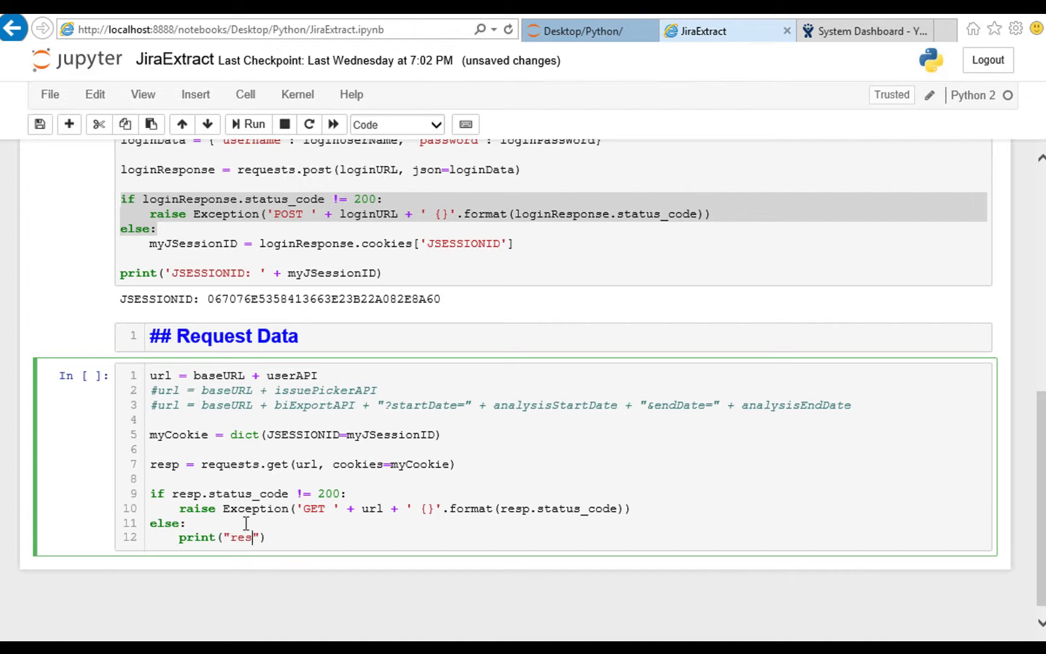
pyautogui.write('p:')
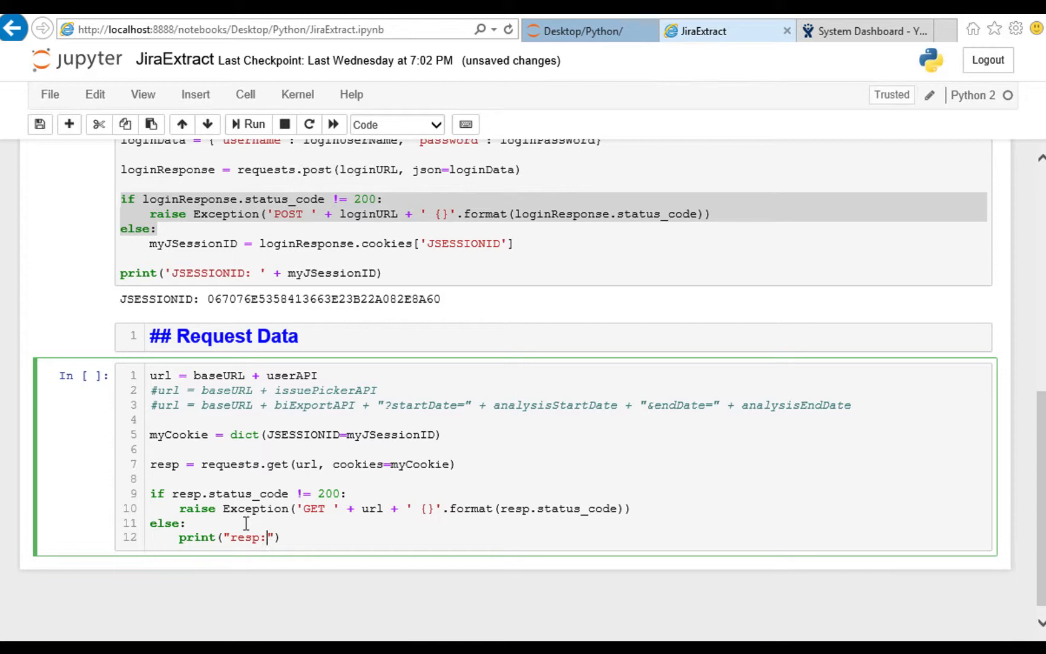
pyautogui.write('{}')
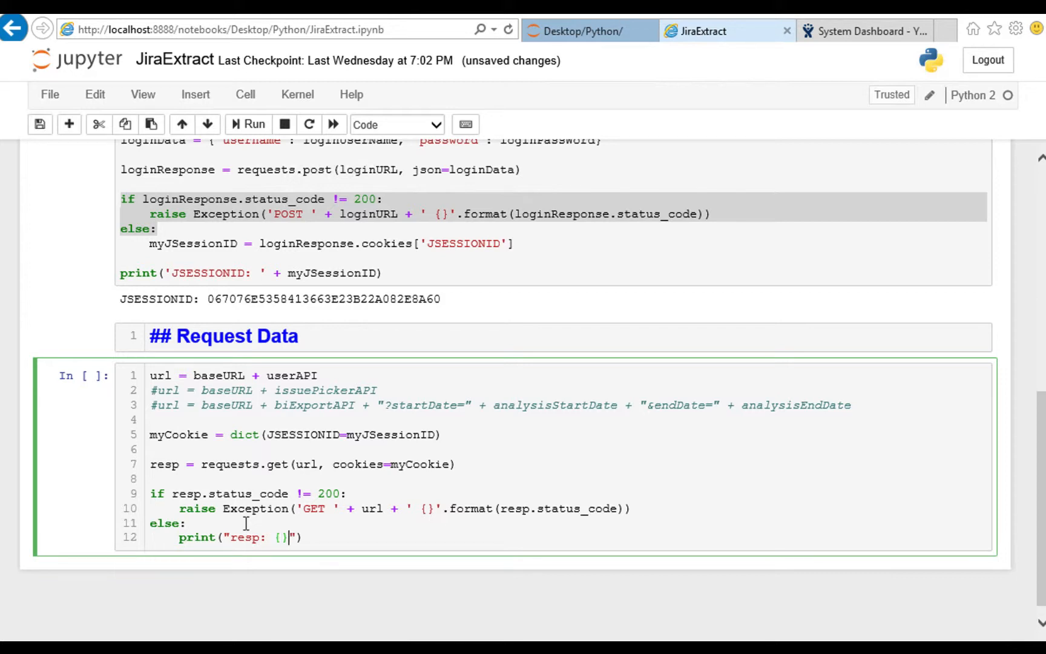
pyautogui.write('.fo')
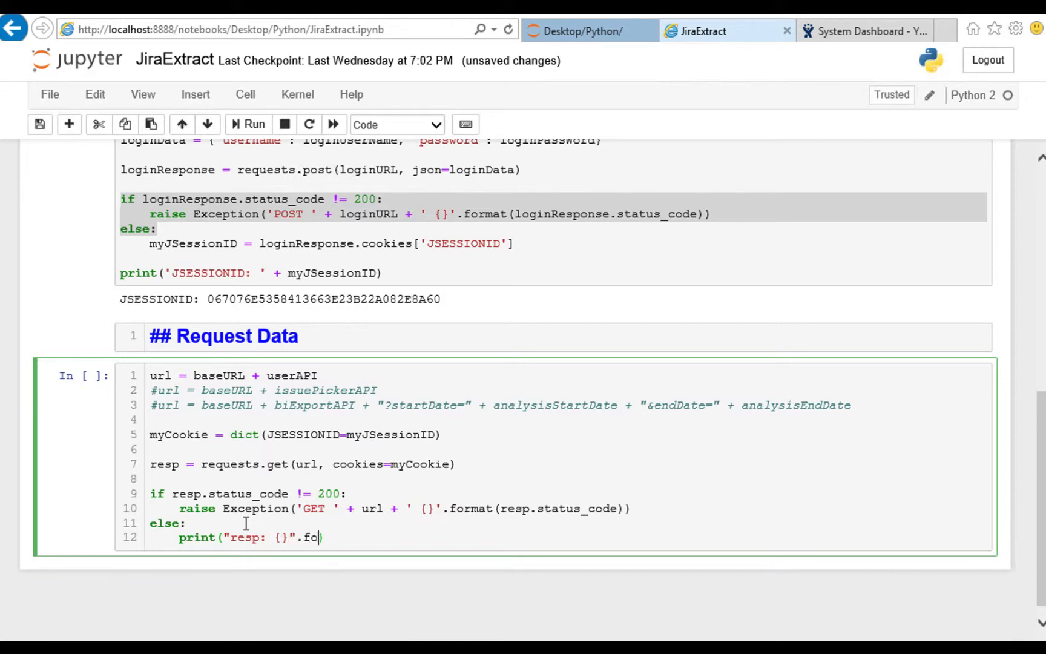
pyautogui.write('rmat(re')
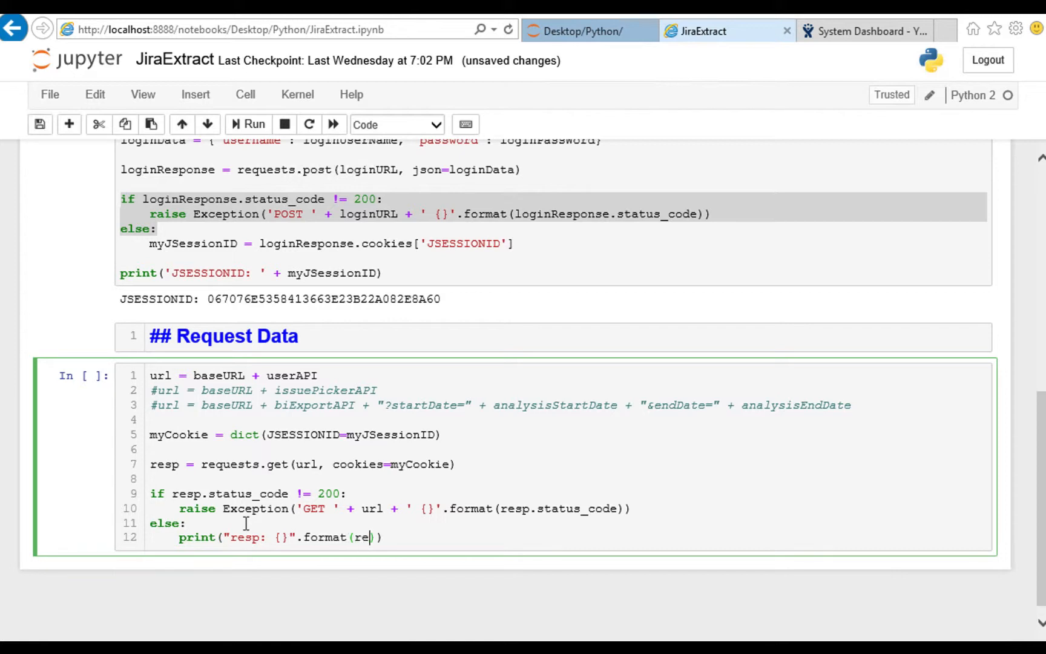
pyautogui.write('sp.')
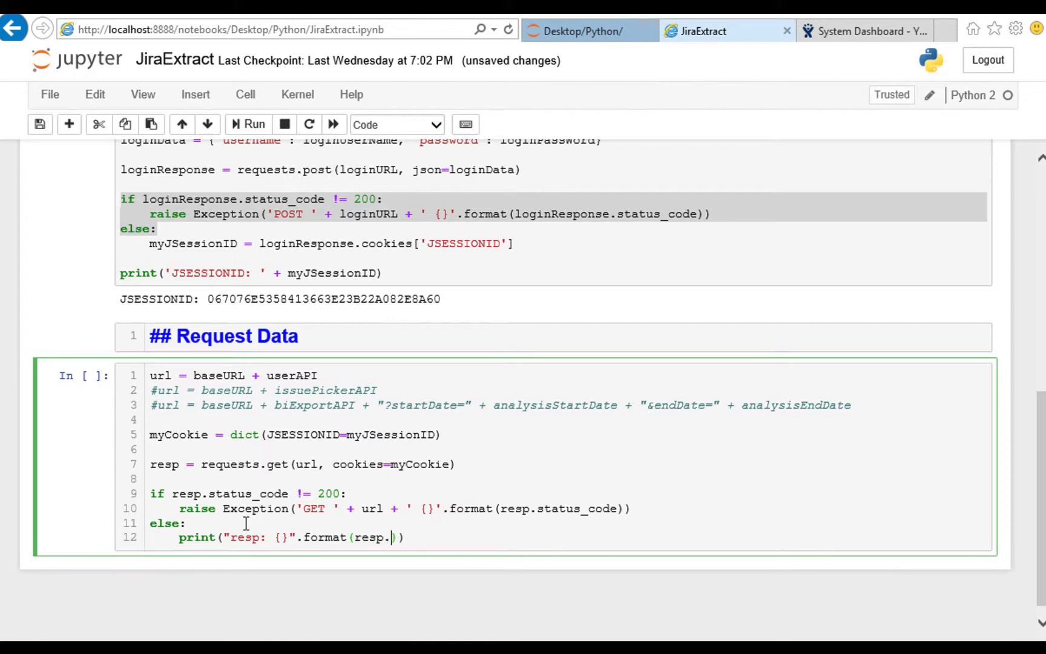
pyautogui.write('json()')
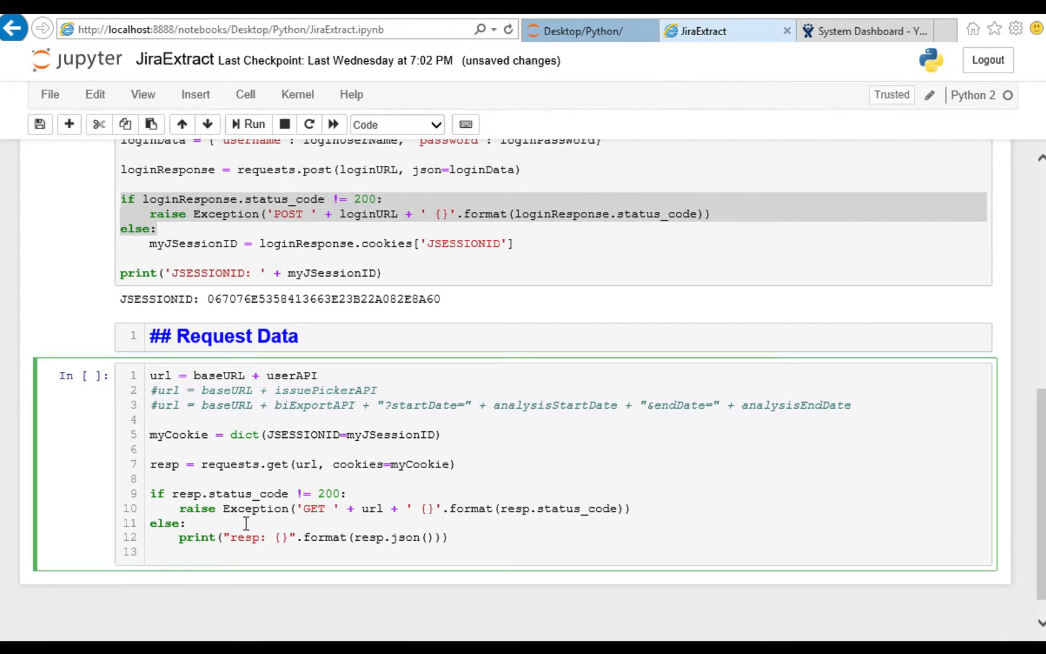
# Run all cells to print the user profile response, then start editing the Request Data code
pyautogui.click(245, 94)
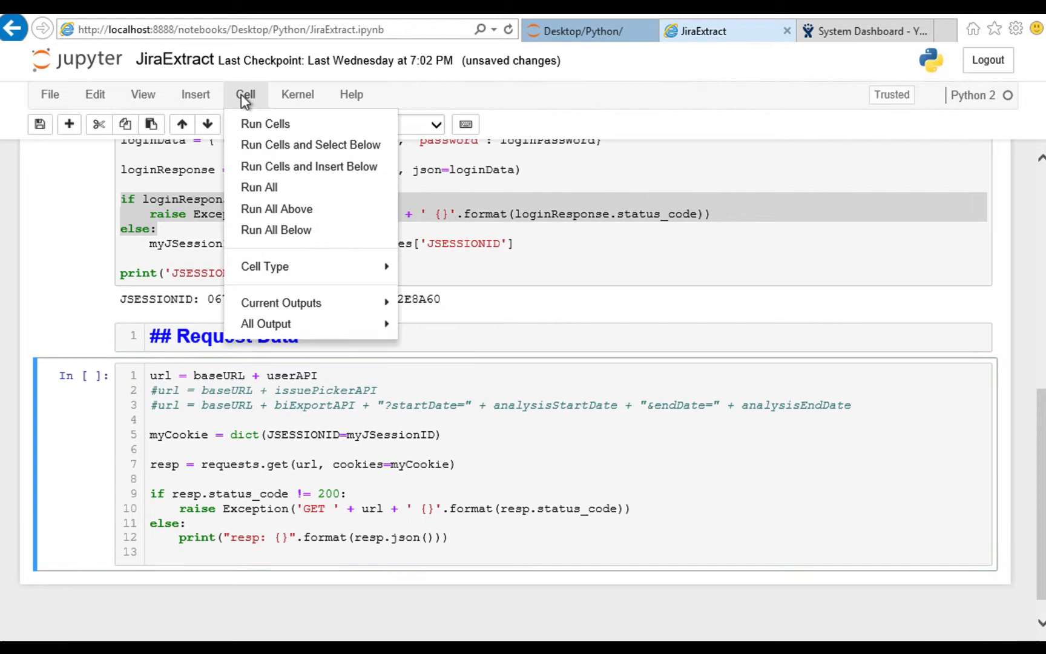
pyautogui.click(265, 124)
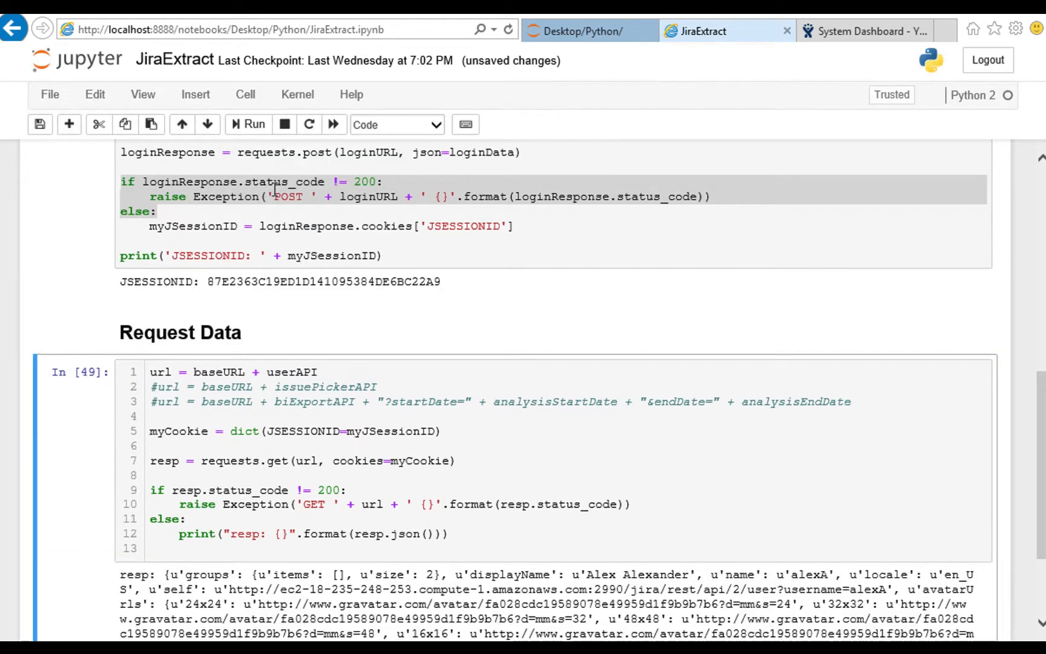
pyautogui.moveTo(442, 254)
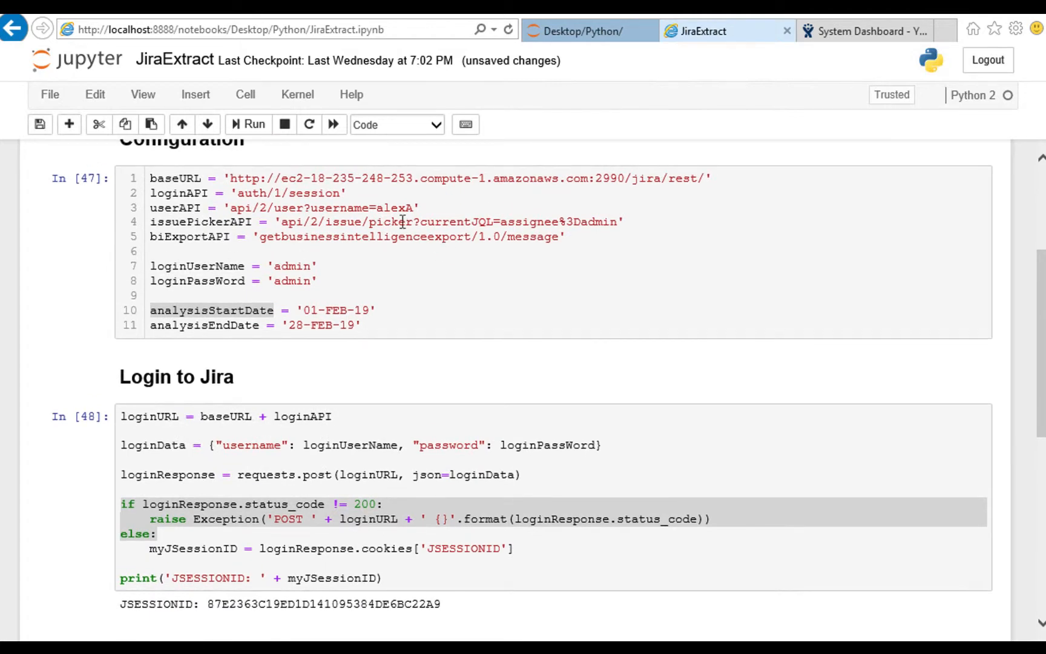
pyautogui.scroll(-3)
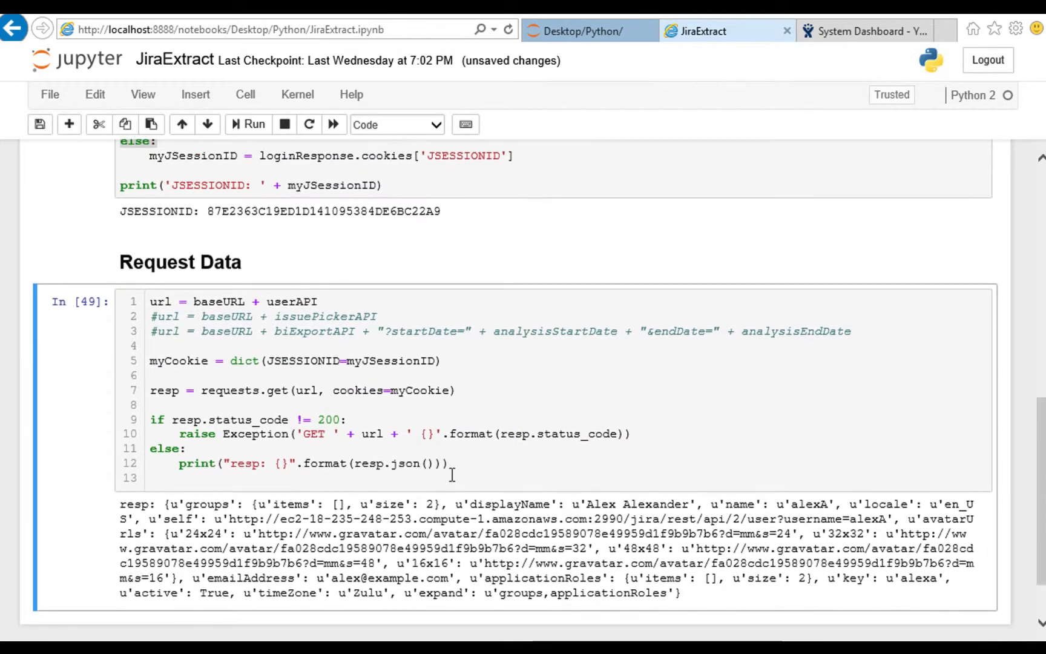
pyautogui.doubleClick(631, 503)
pyautogui.write('#')
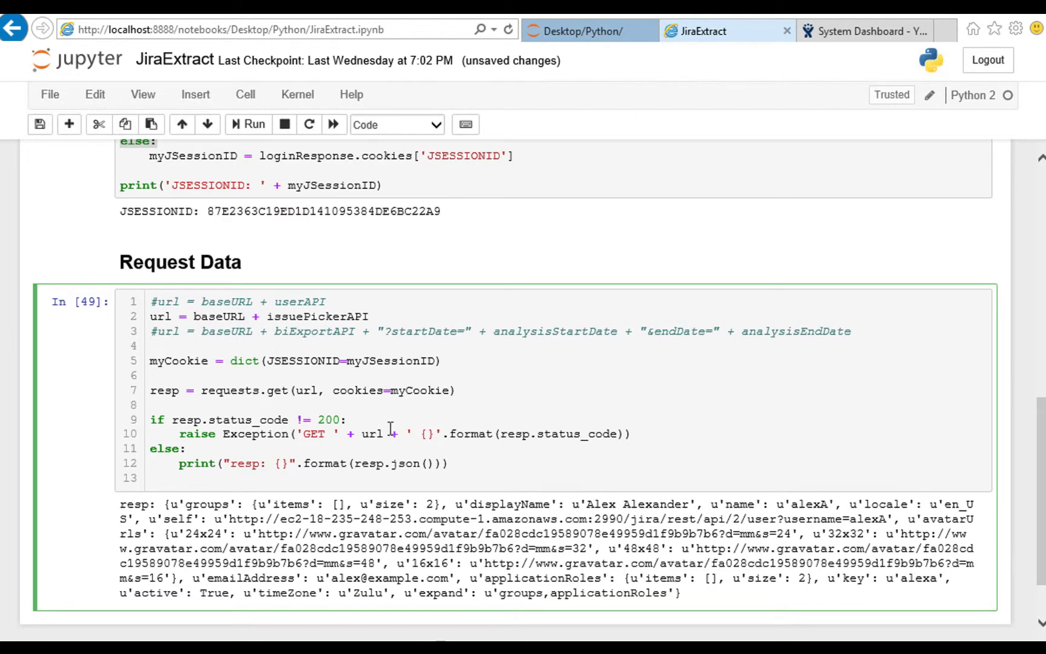
pyautogui.moveTo(252, 107)
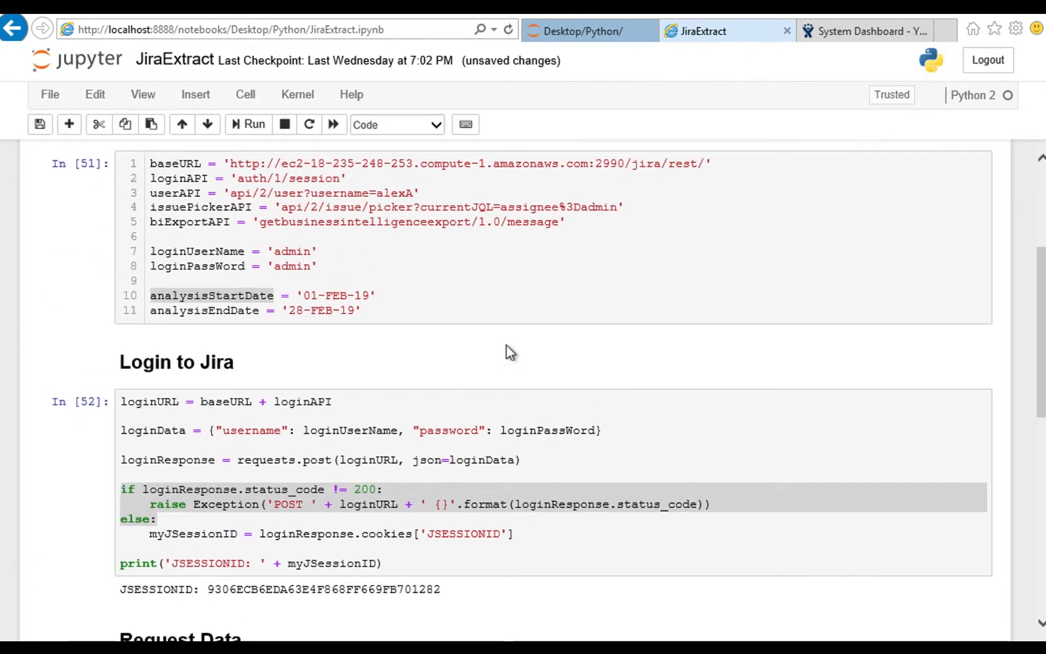
# Scroll through the seven matching issues printed by the issue picker request
pyautogui.scroll(-3)
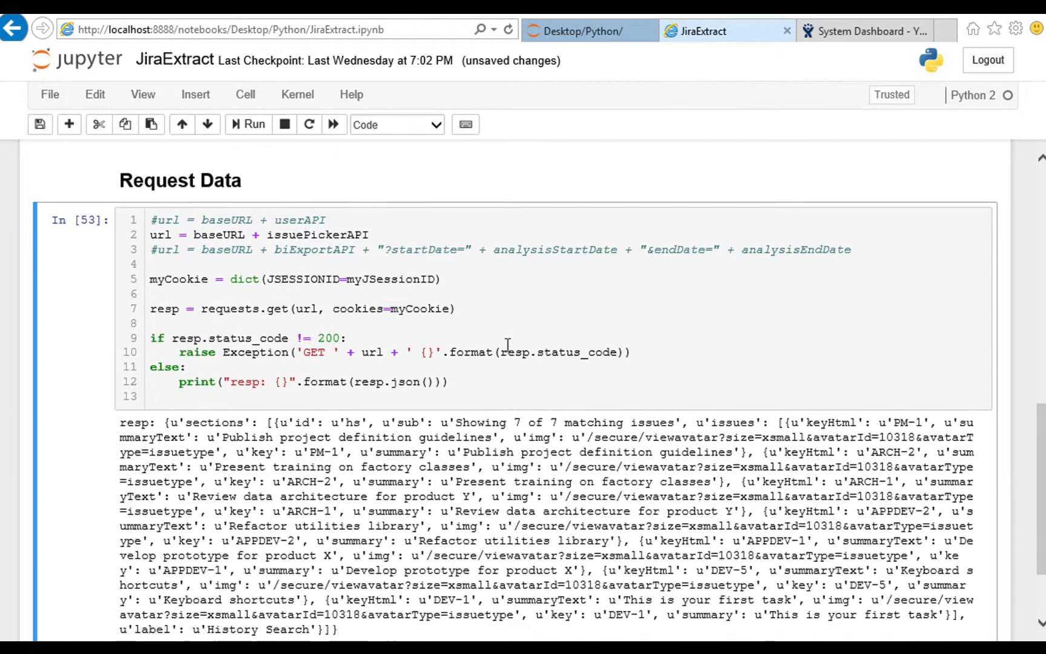
pyautogui.scroll(-3)
pyautogui.write('#')
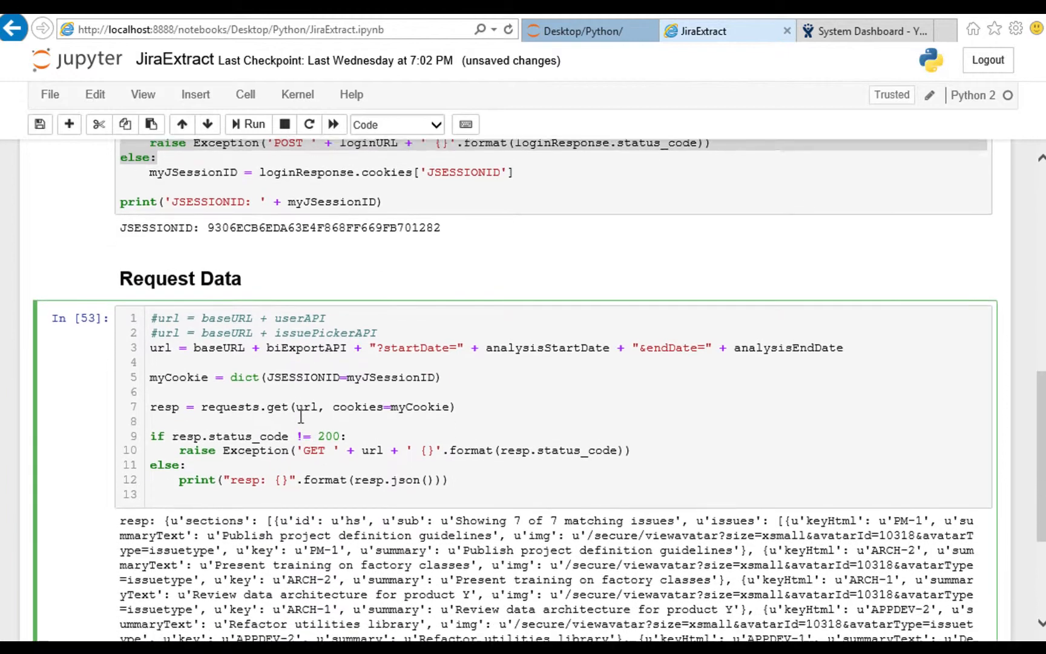
# Run all cells to print the biExportAPI worklog and comment records, then place the cursor on the print statement
pyautogui.scroll(-3)
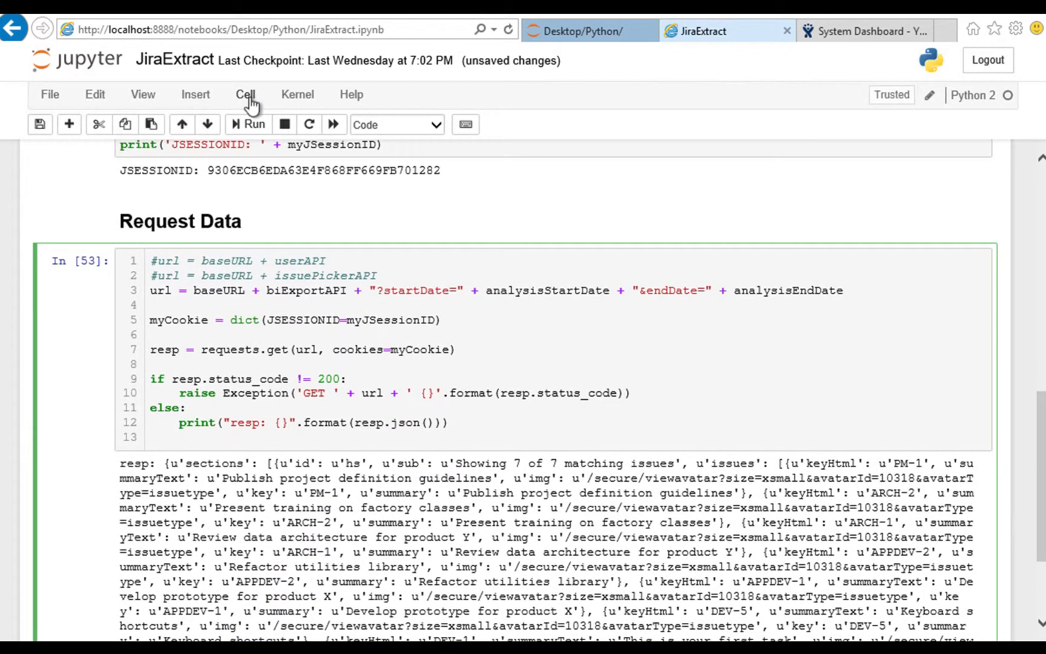
pyautogui.click(245, 94)
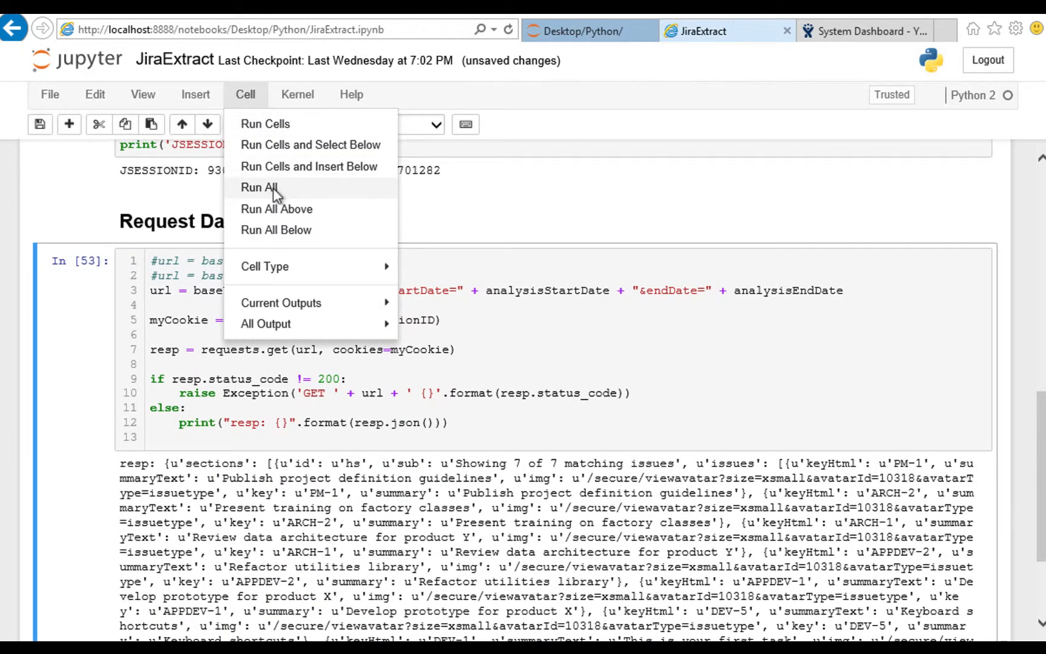
pyautogui.click(259, 188)
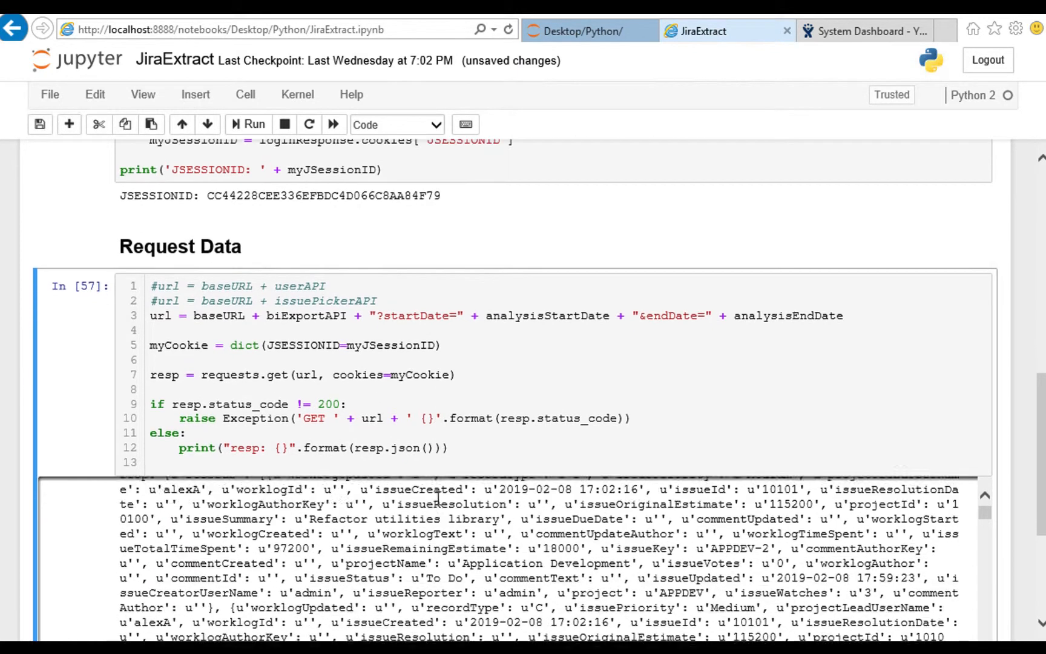
pyautogui.scroll(-3)
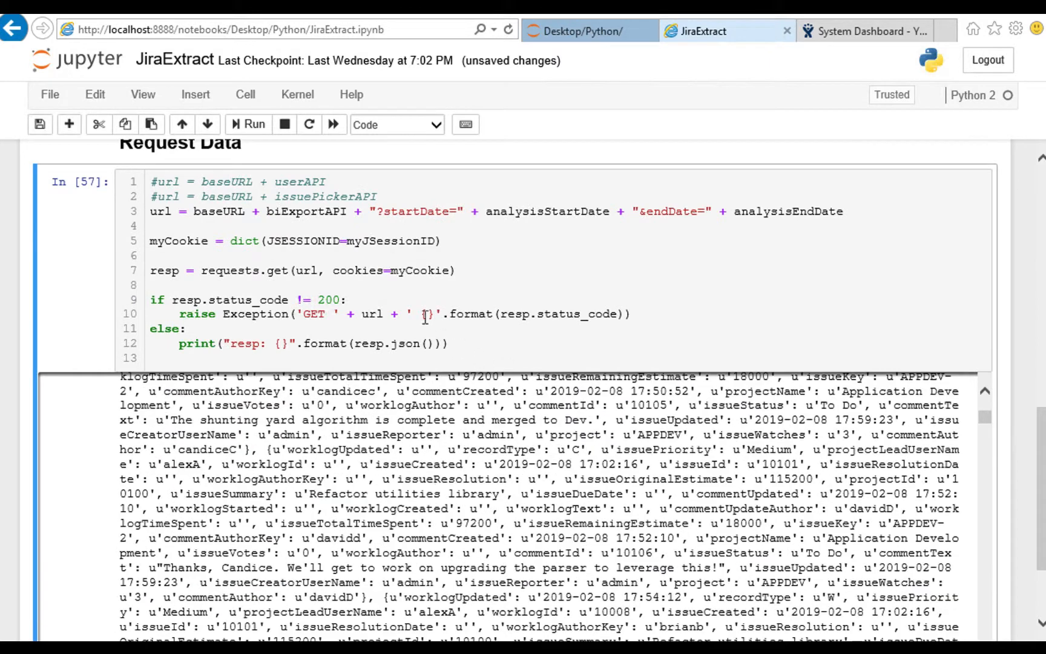
pyautogui.click(450, 344)
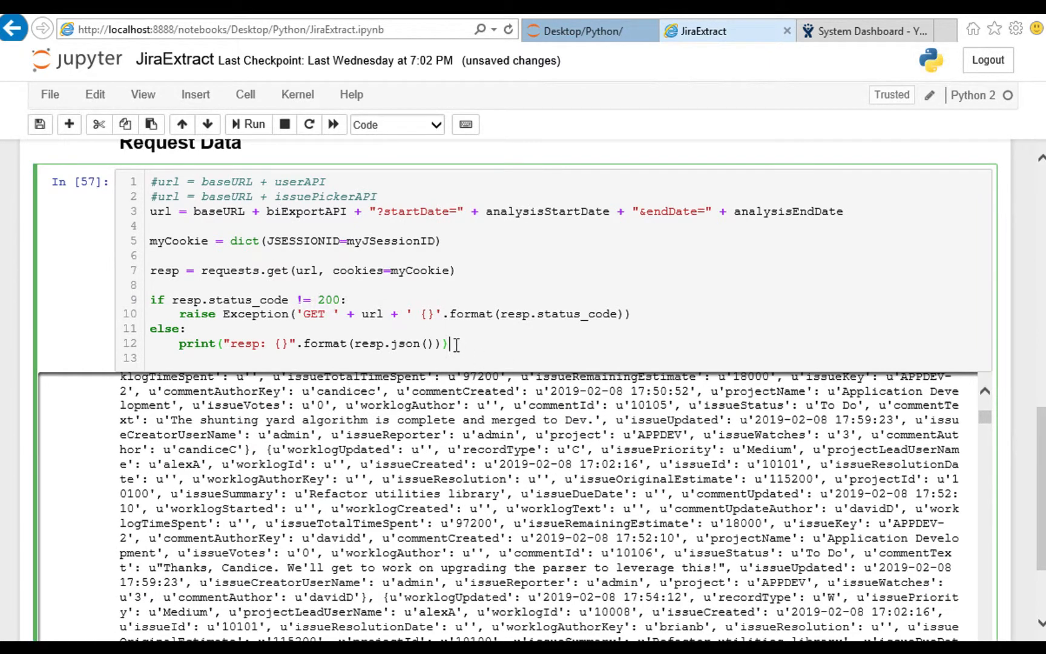
pyautogui.click(153, 343)
pyautogui.write('#')
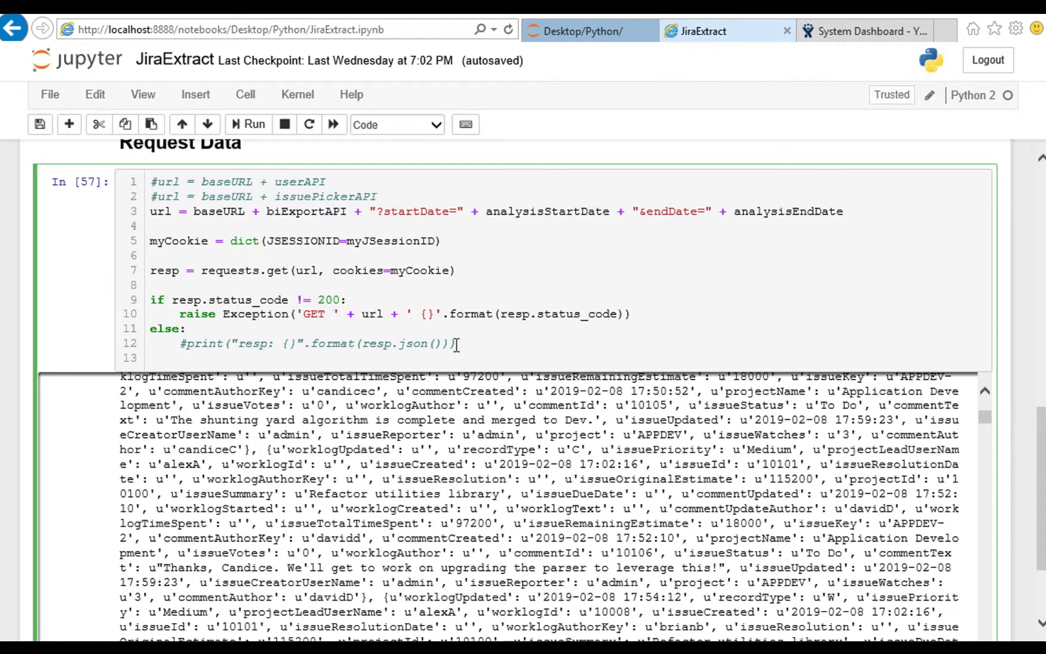
# Add myRecords = resp.json()["records"] to keep the records array
pyautogui.write('myRecords =')
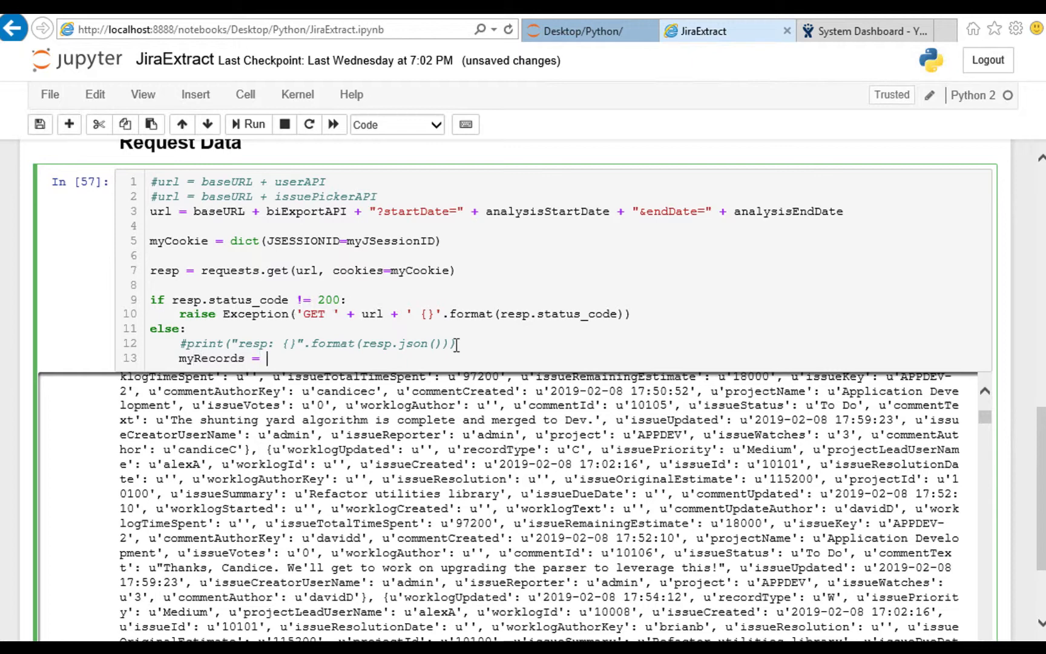
pyautogui.write('resp')
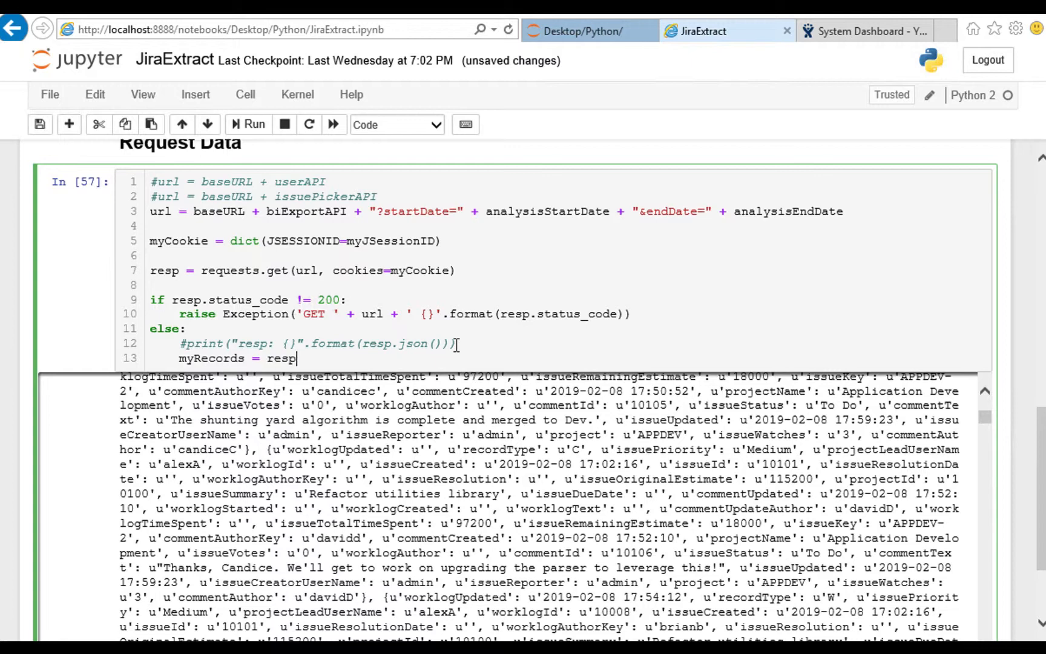
pyautogui.write('.json()')
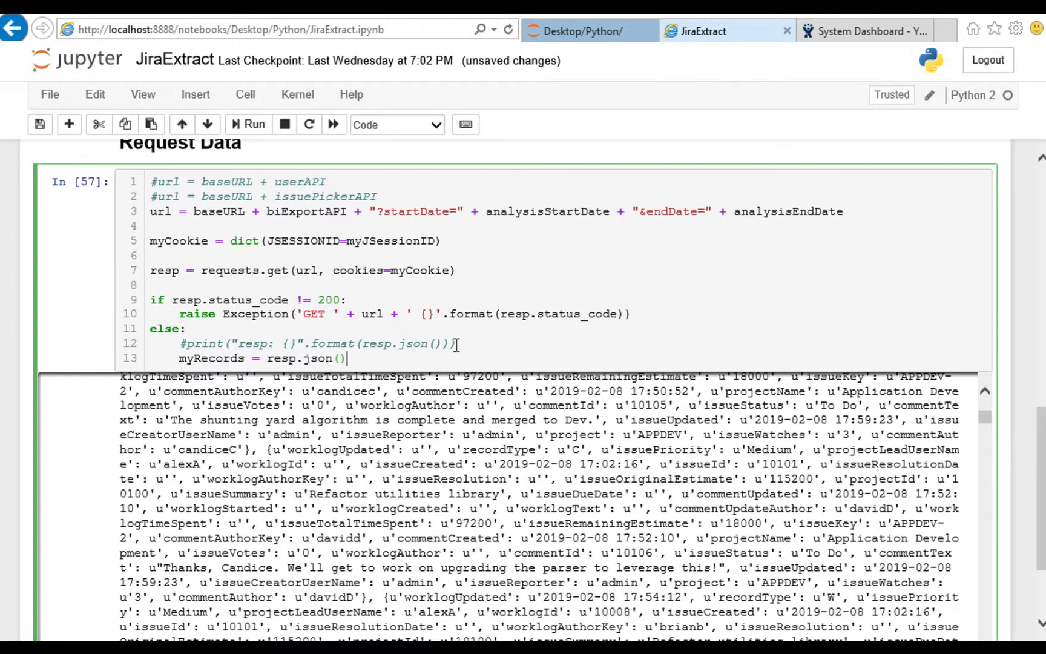
pyautogui.write('["')
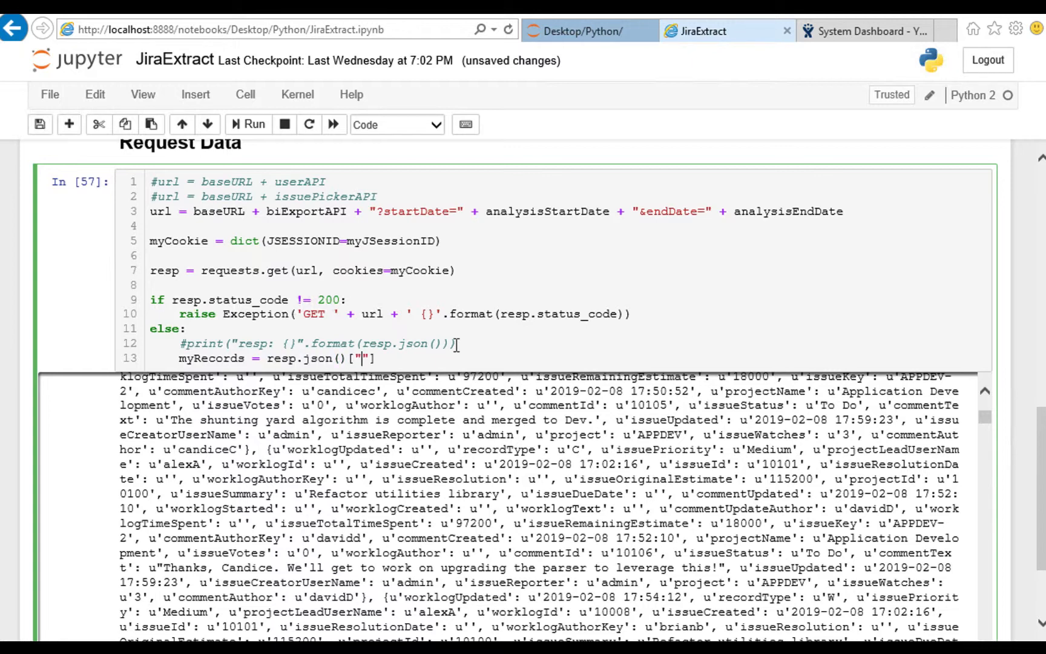
pyautogui.write('records')
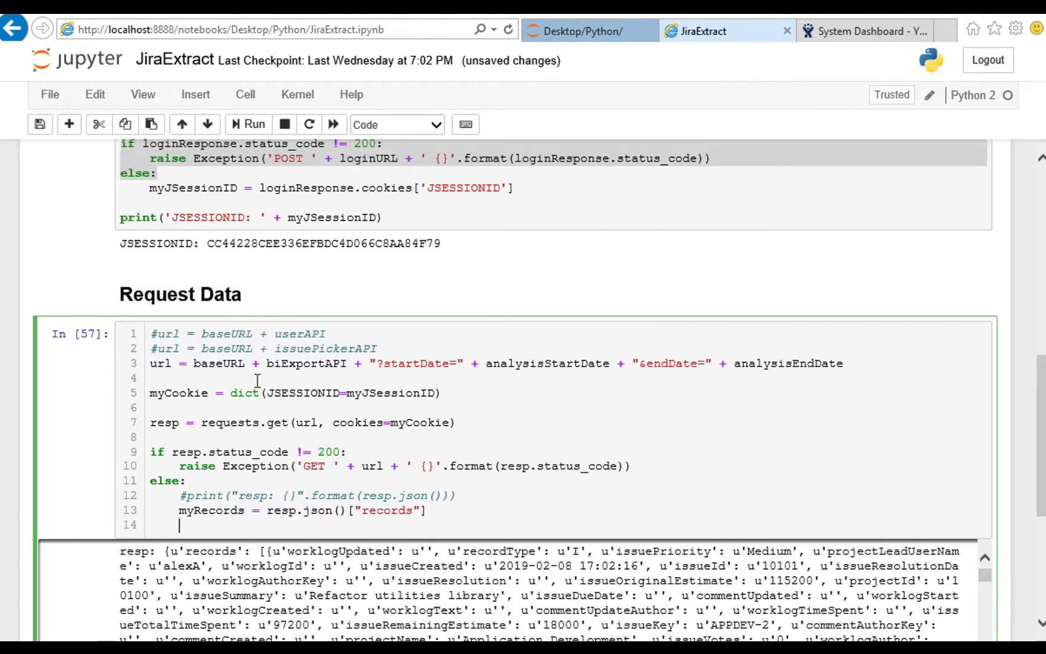
# Add print("myRecords: " + json.dumps(myRecords)) to print the records as JSON
pyautogui.write('print("m"')
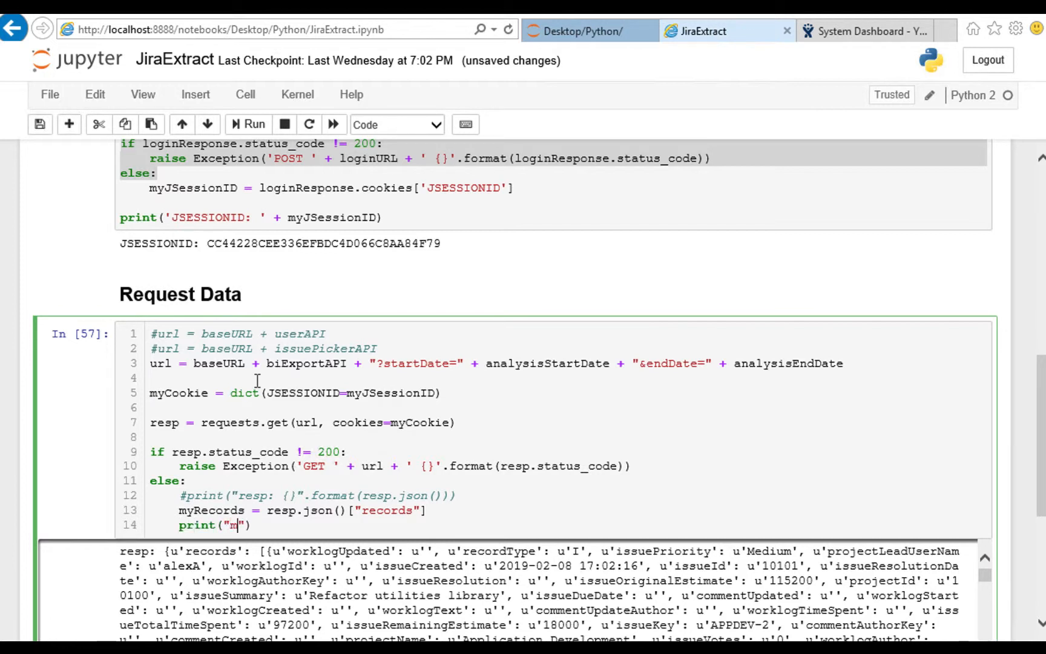
pyautogui.write('yRecords:')
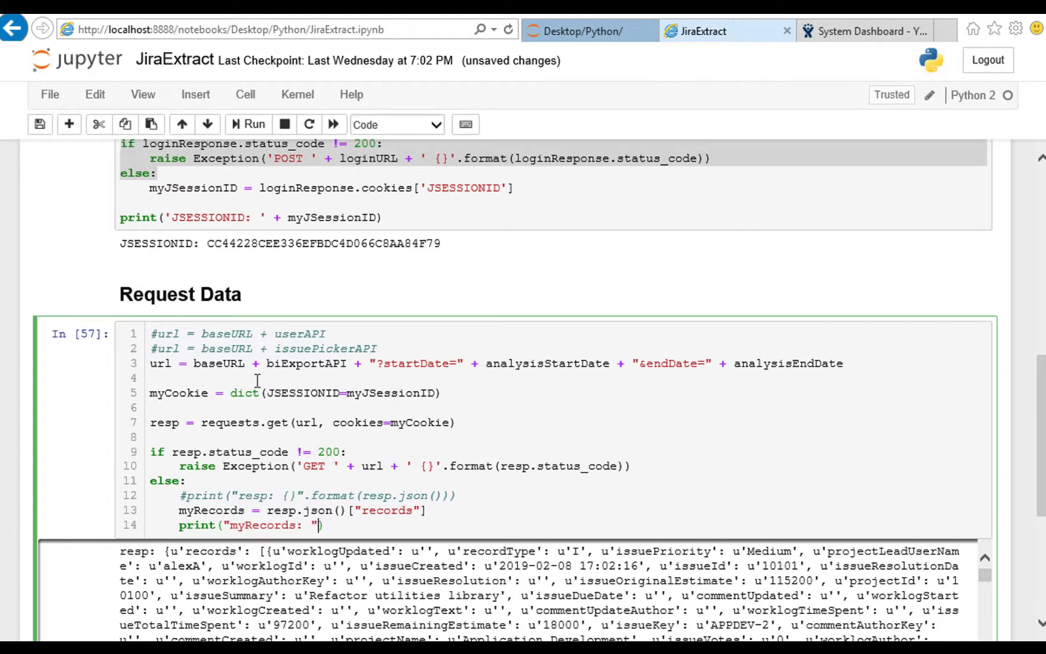
pyautogui.write('+')
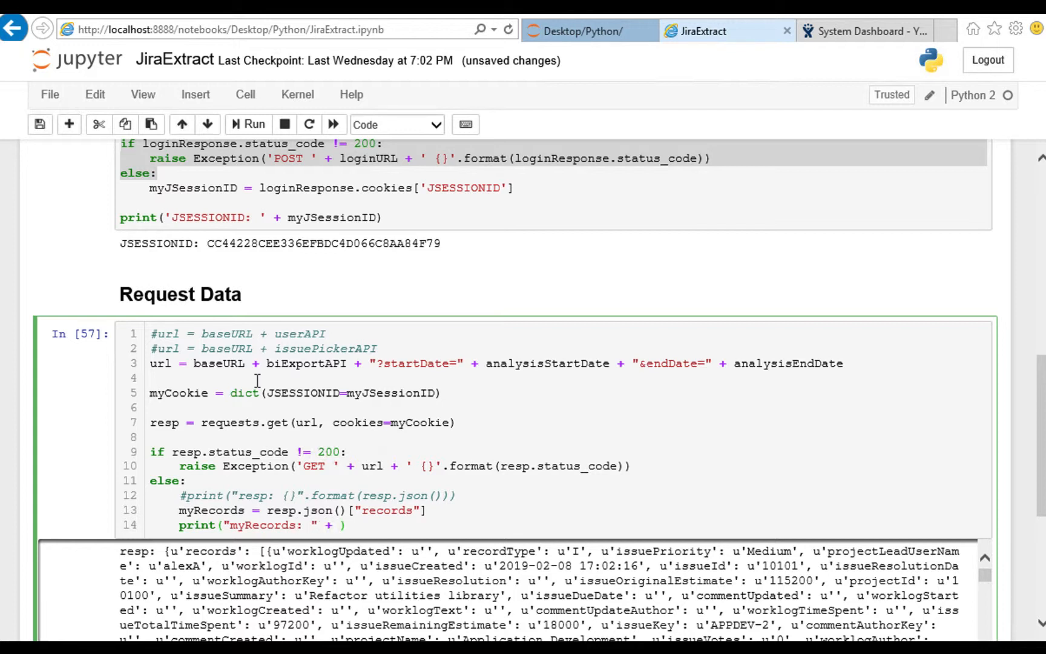
pyautogui.write('json')
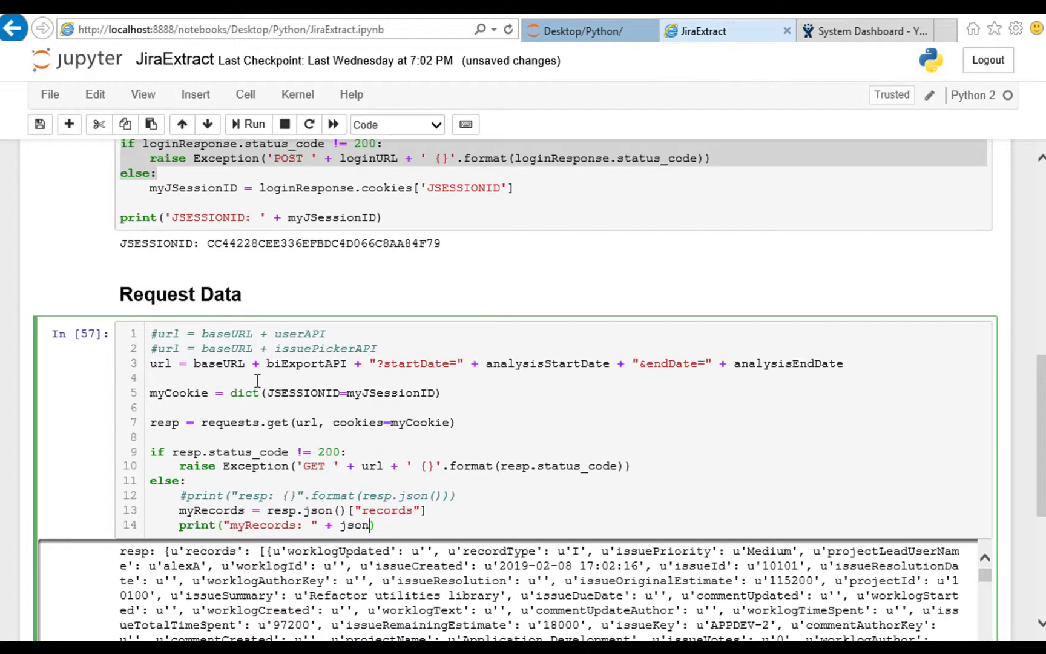
pyautogui.write('.dumps(myRecords')
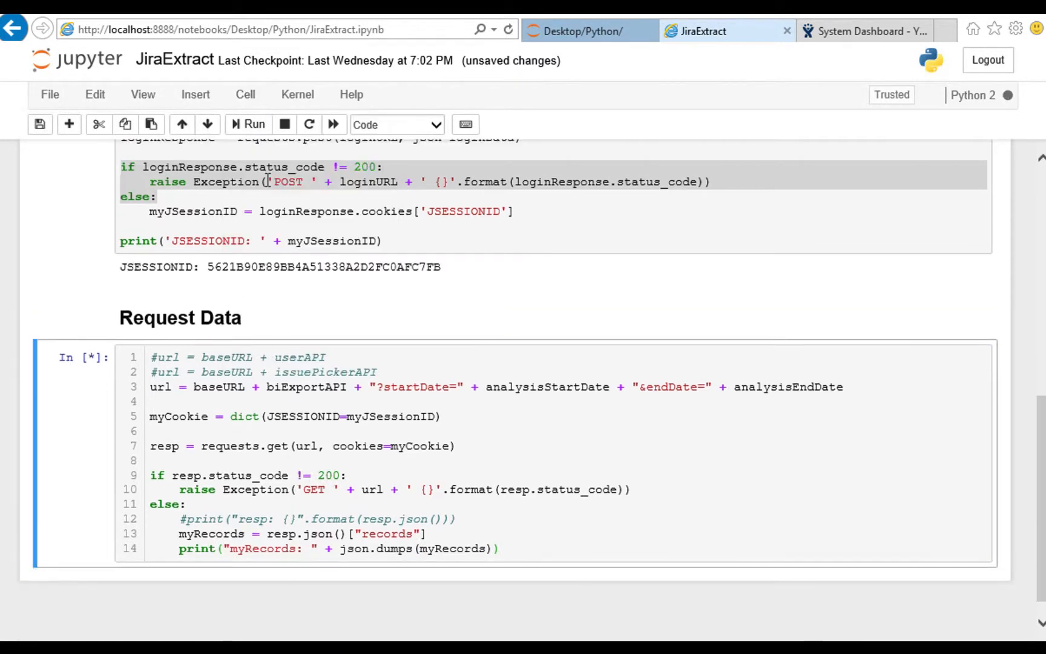
# Run all cells and review the myRecords worklog and comment records printed as JSON
pyautogui.click(252, 124)
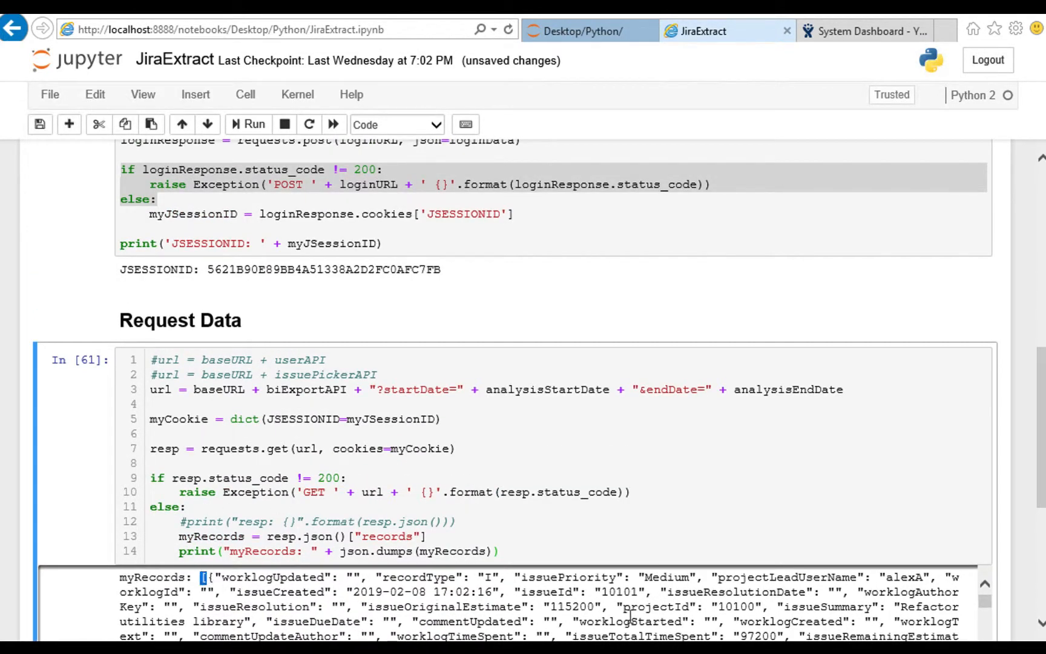
pyautogui.scroll(-3)
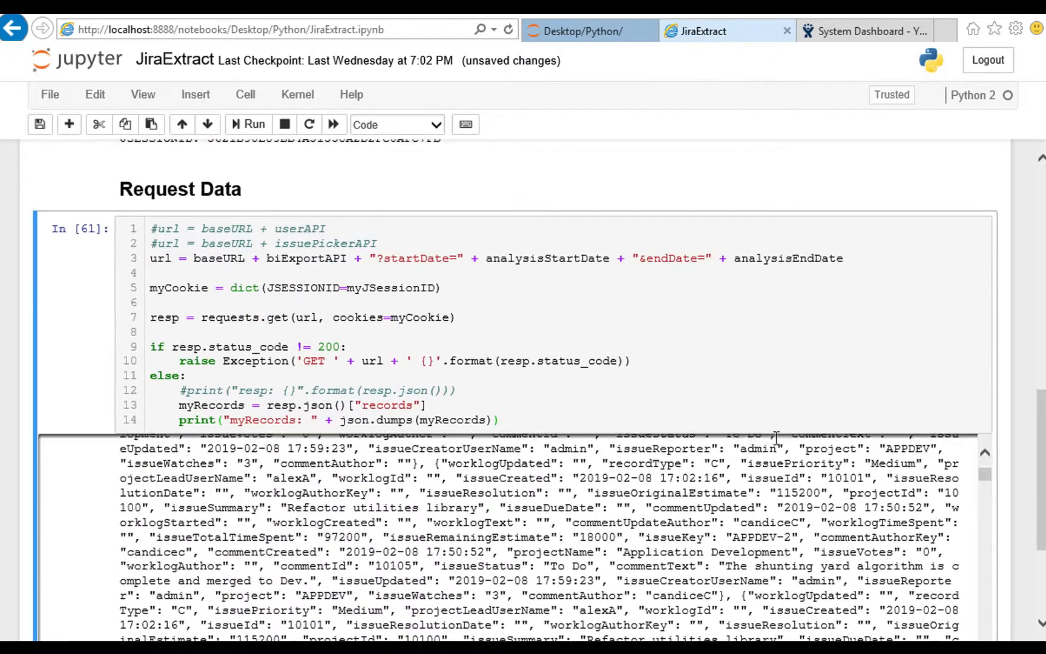